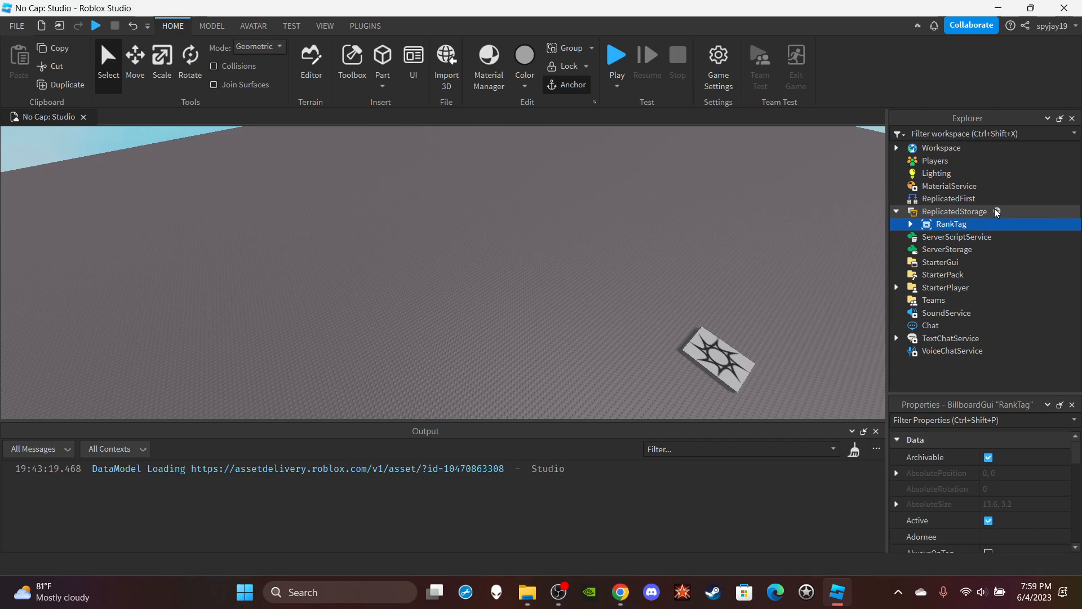
Rename the RankTag BillboardGui in ReplicatedStorage to TeamTag and review its properties.
{"action": "type", "text": "bill"}
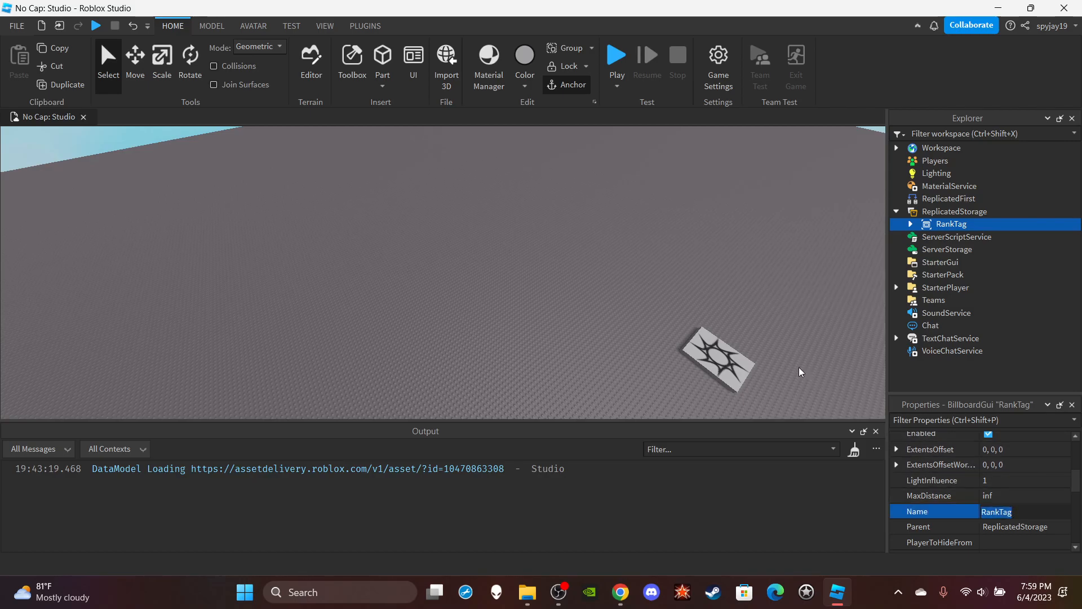
{"action": "type", "text": "T"}
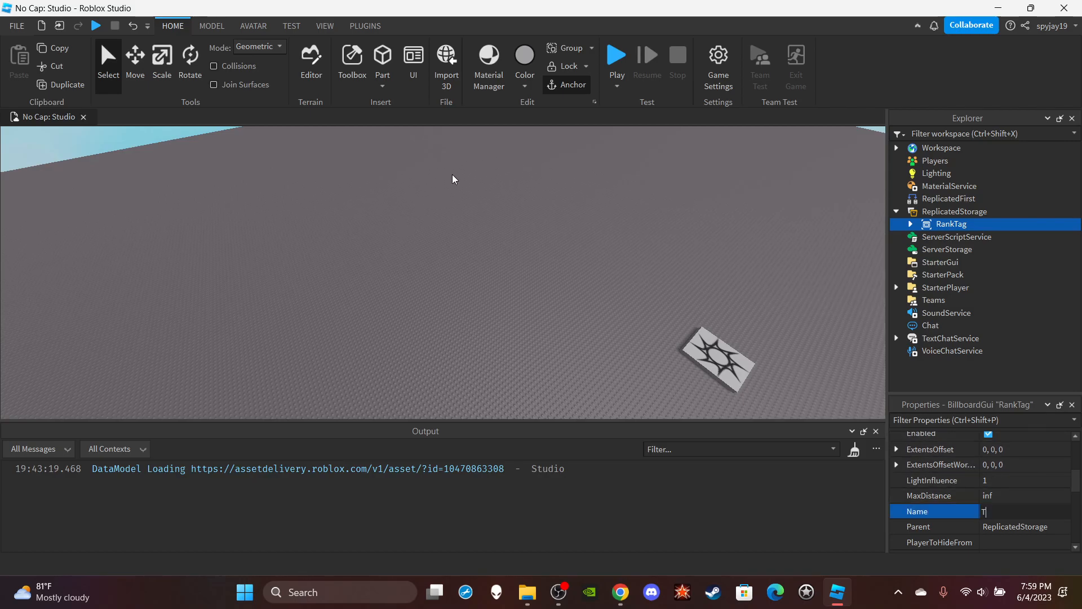
{"action": "type", "text": "TeamTag"}
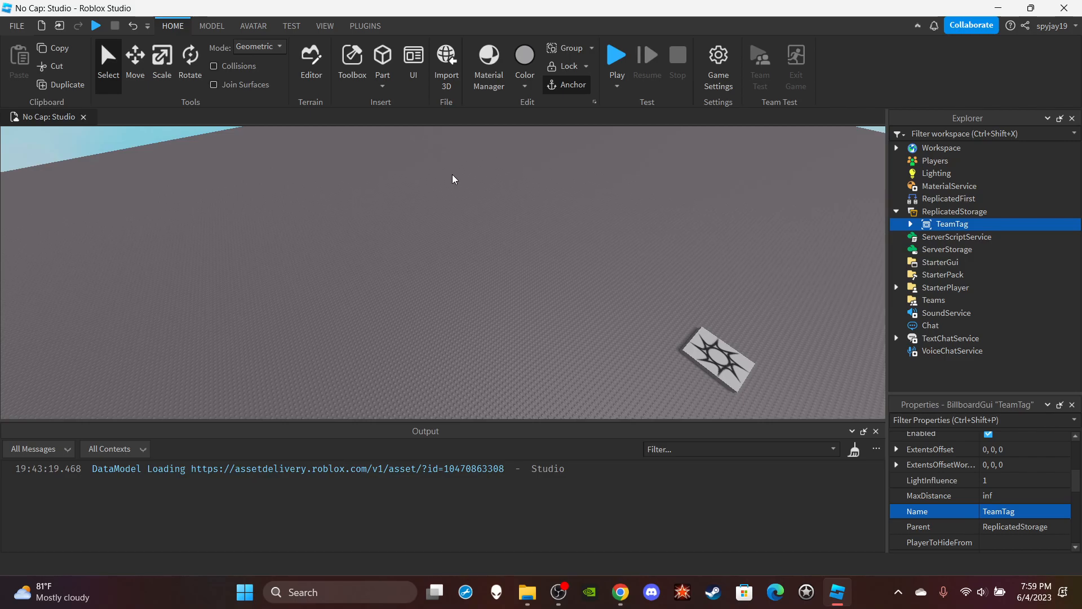
{"action": "left_click", "coordinate": [1024, 511]}
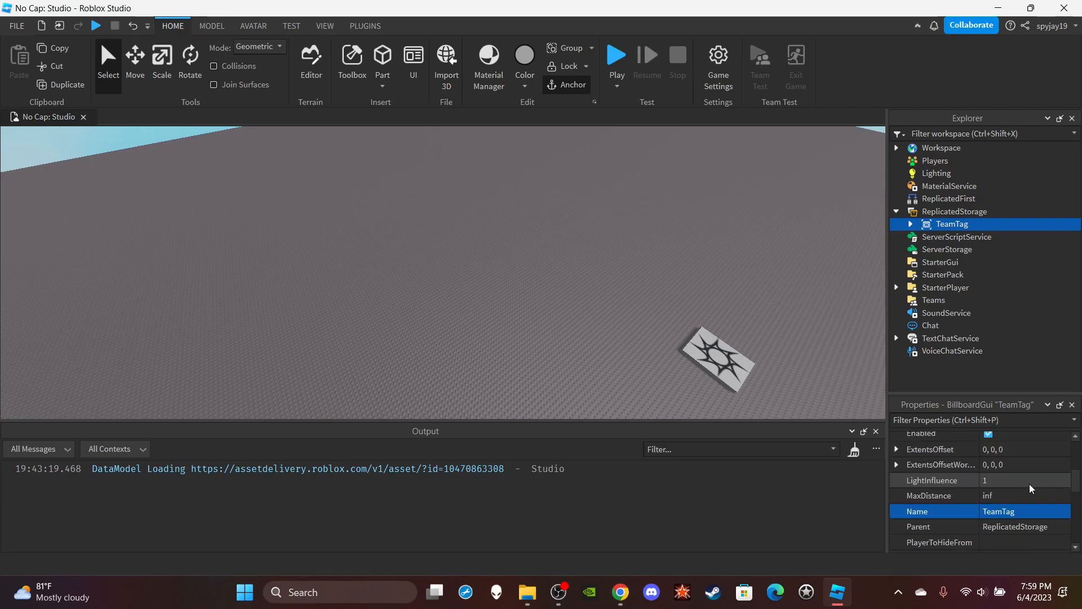
{"action": "scroll", "scroll_direction": "down", "scroll_amount": 3}
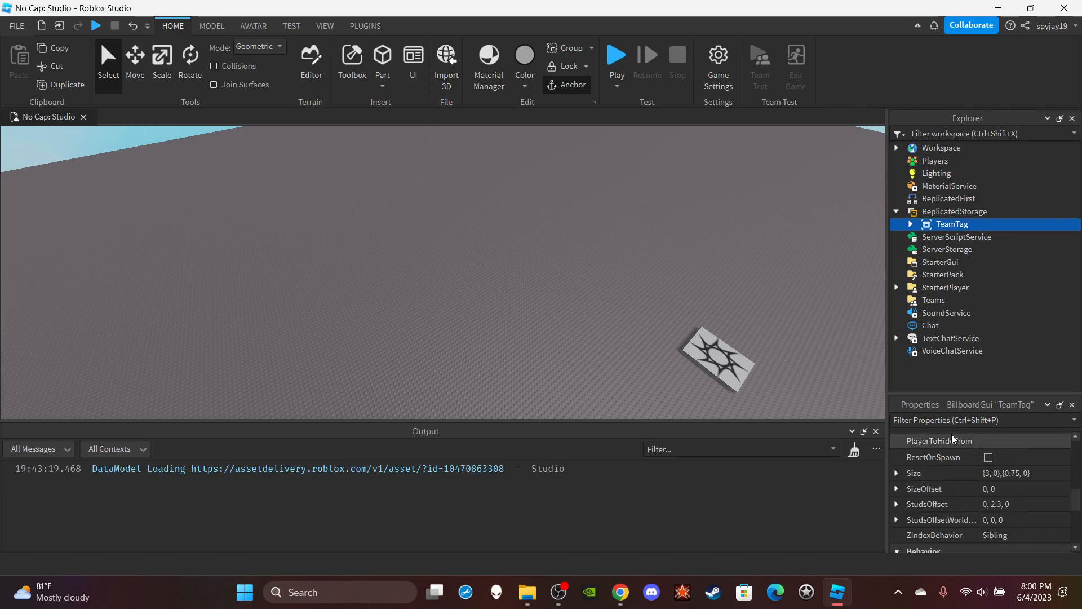
{"action": "mouse_move", "coordinate": [938, 481]}
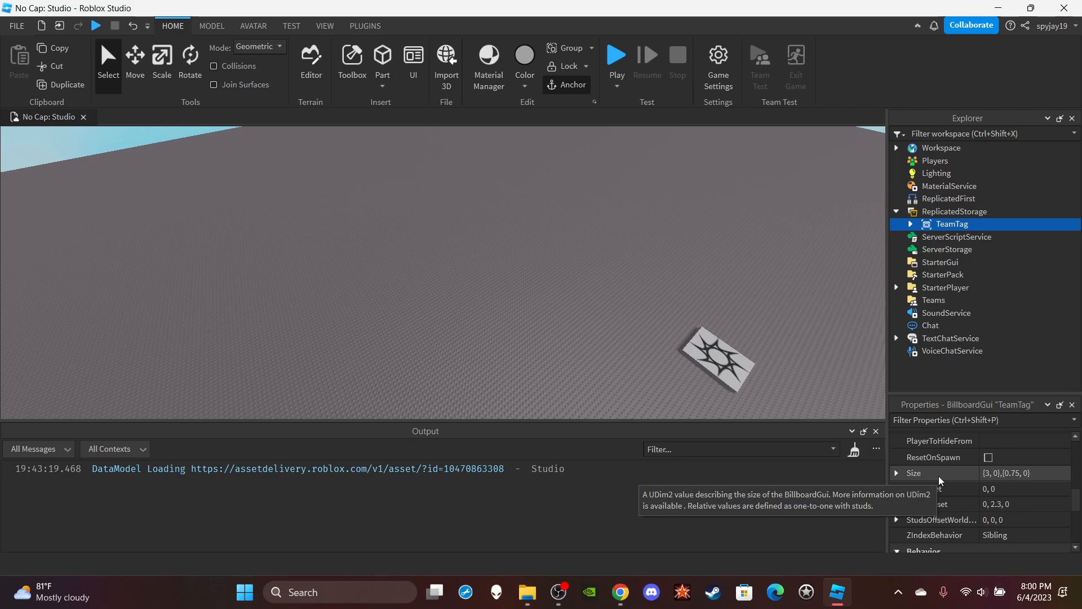
{"action": "scroll", "scroll_direction": "down", "scroll_amount": 3}
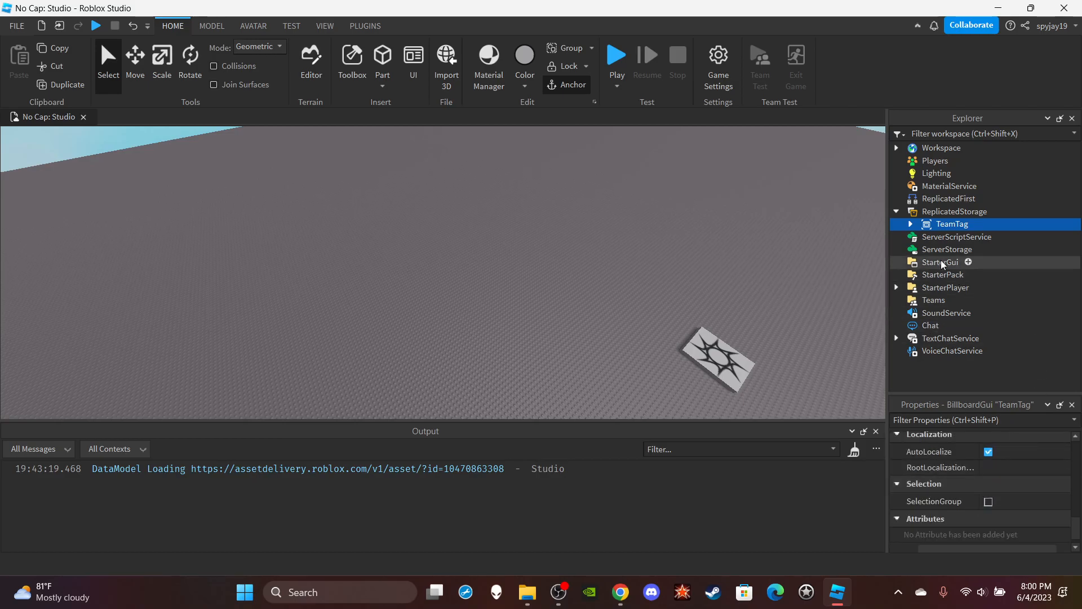
{"action": "left_click", "coordinate": [909, 223]}
{"action": "type", "text": "Label"}
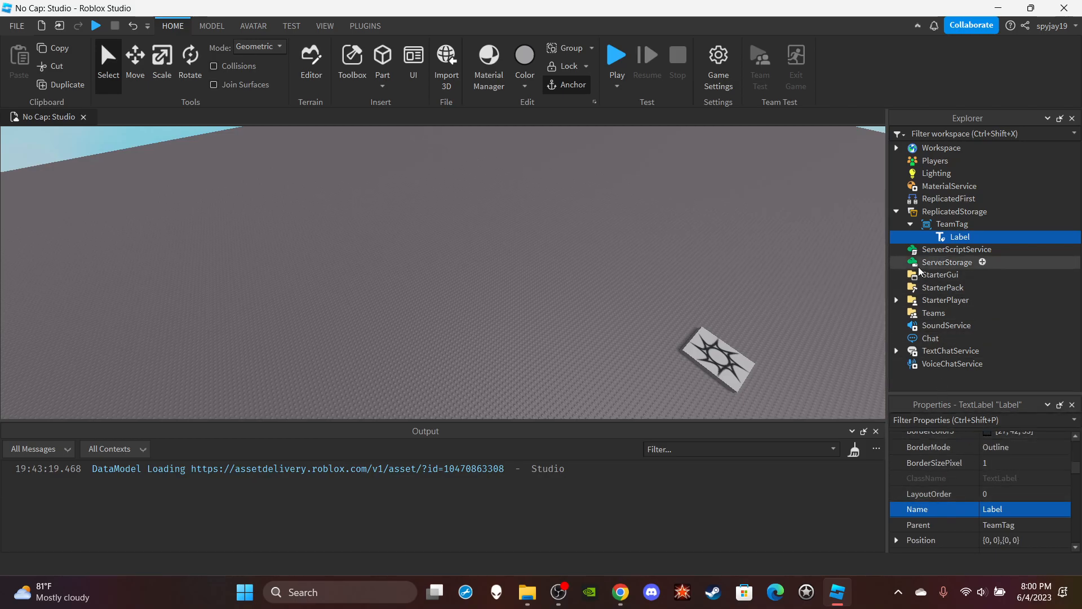
{"action": "left_click", "coordinate": [910, 224]}
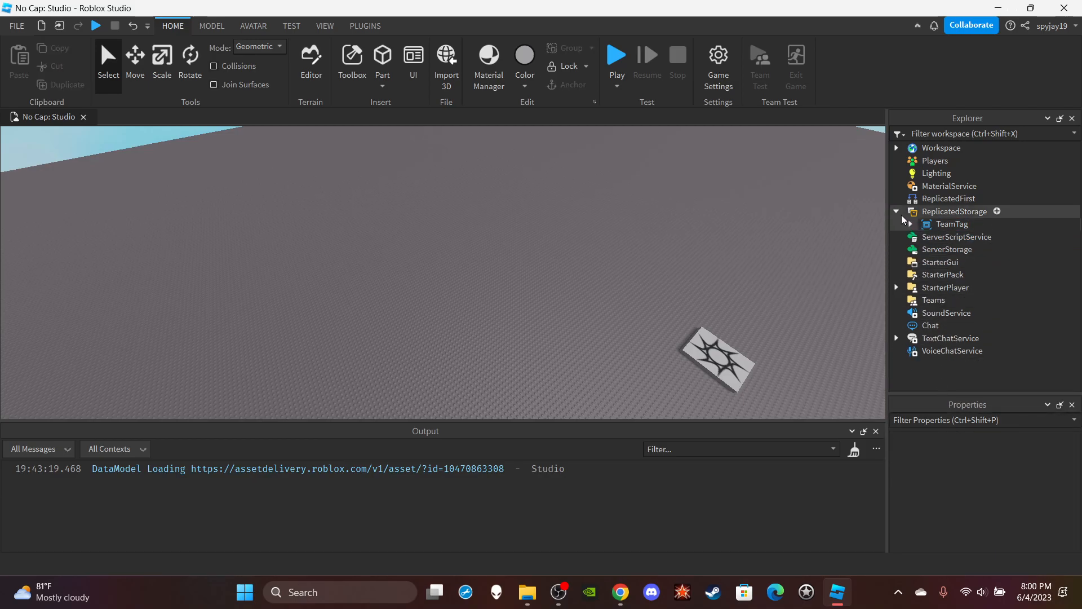
{"action": "left_click", "coordinate": [896, 212]}
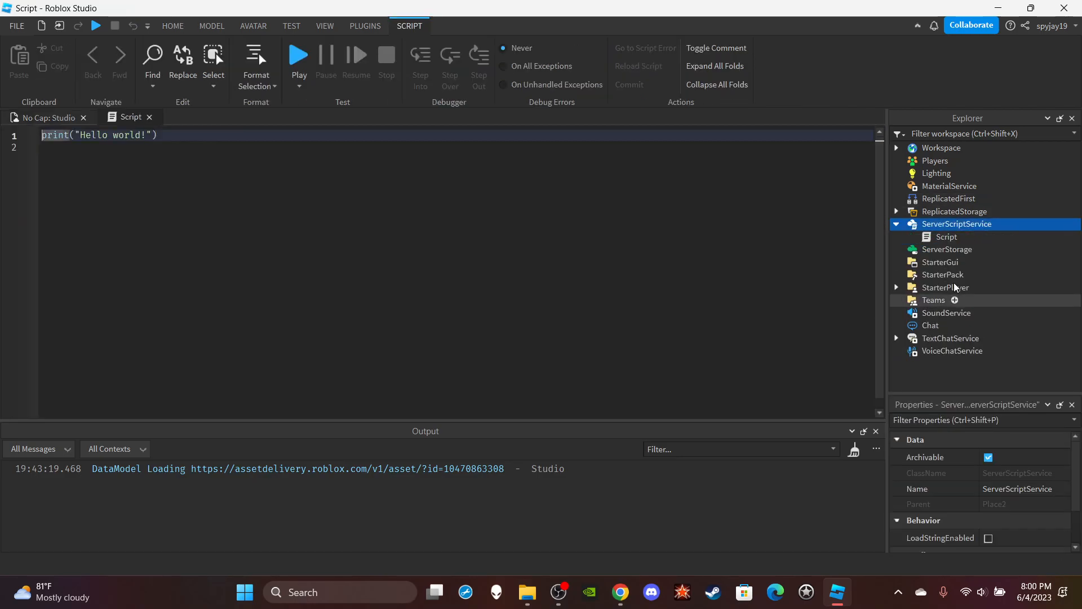
Rename the new script in ServerScriptService to TeamRankScript.
{"action": "left_click", "coordinate": [946, 236]}
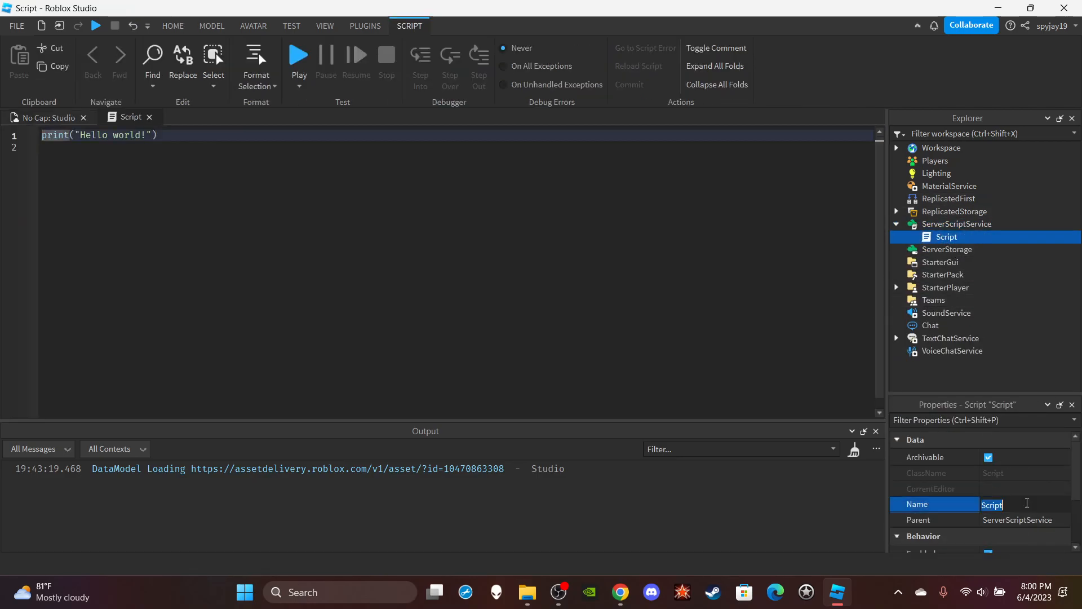
{"action": "type", "text": "TeamRank"}
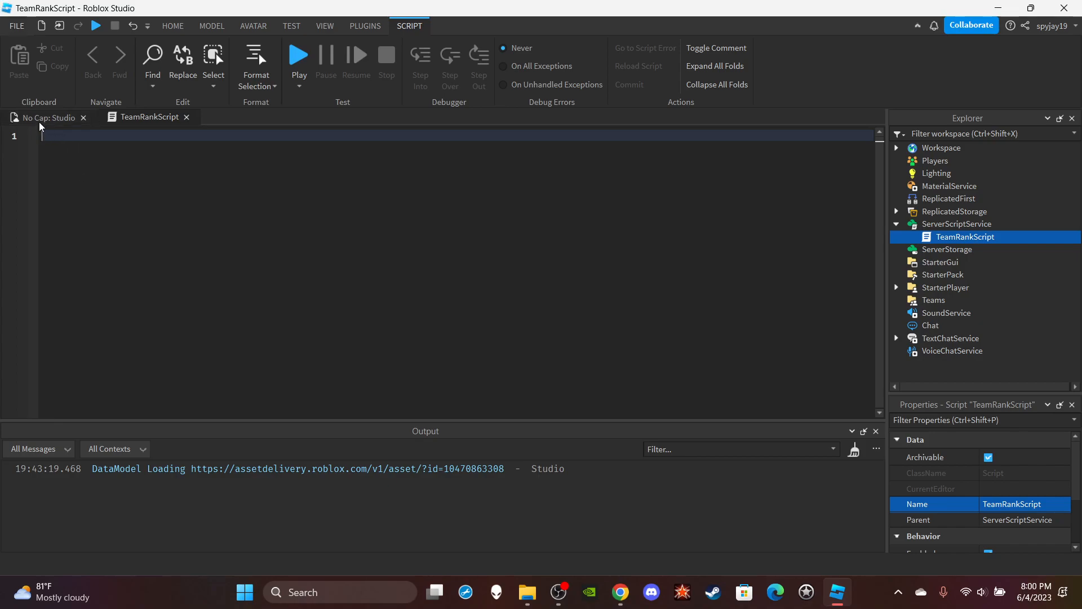
{"action": "mouse_move", "coordinate": [48, 117]}
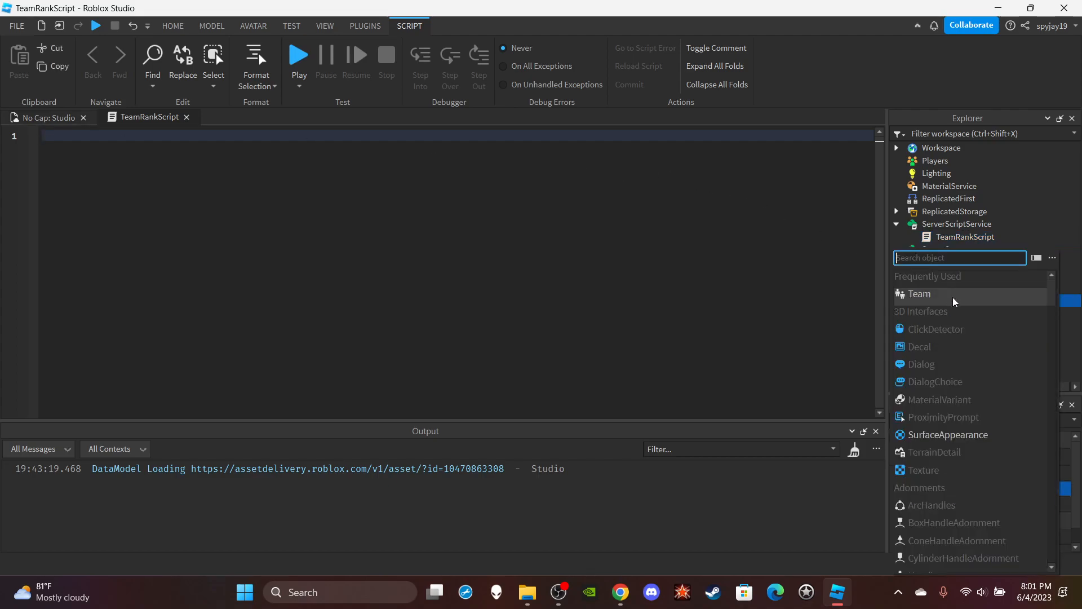
Add a Team under Teams named RDC with TeamColor Really blue.
{"action": "left_click", "coordinate": [919, 293]}
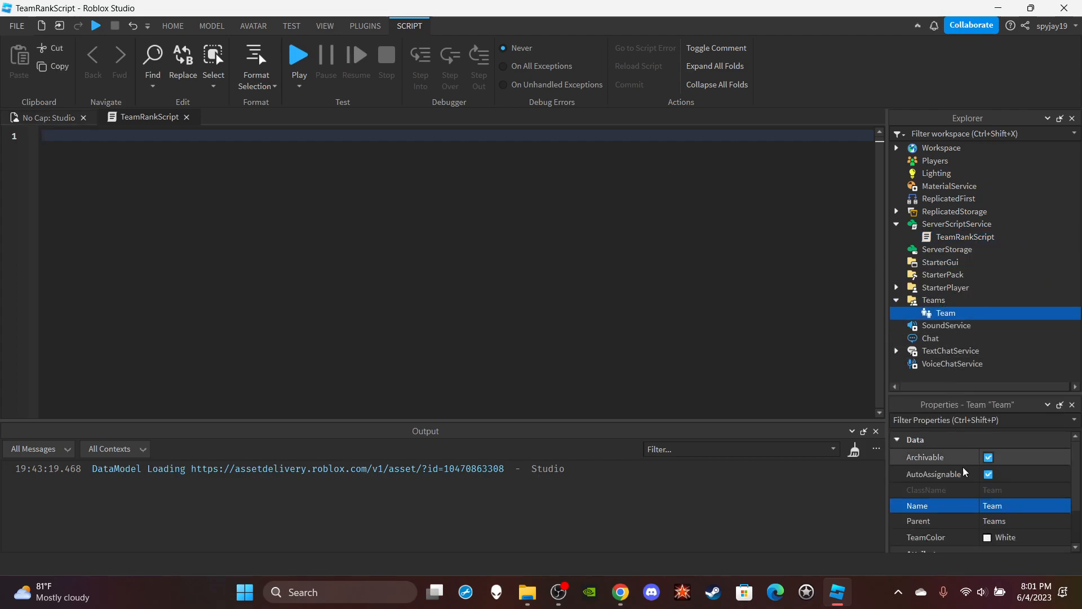
{"action": "double_click", "coordinate": [992, 505]}
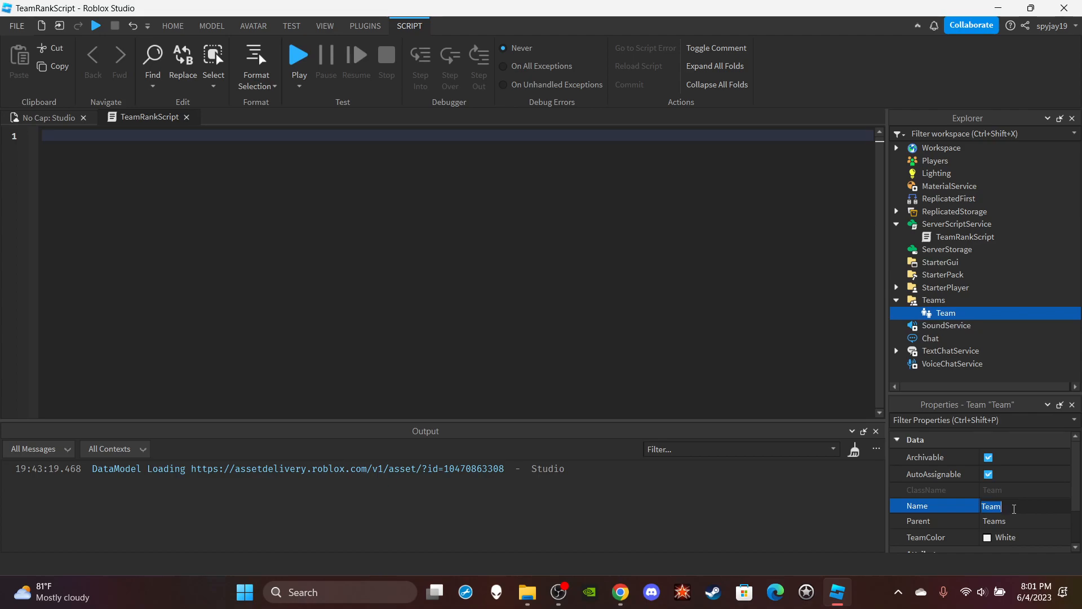
{"action": "type", "text": "Red Team"}
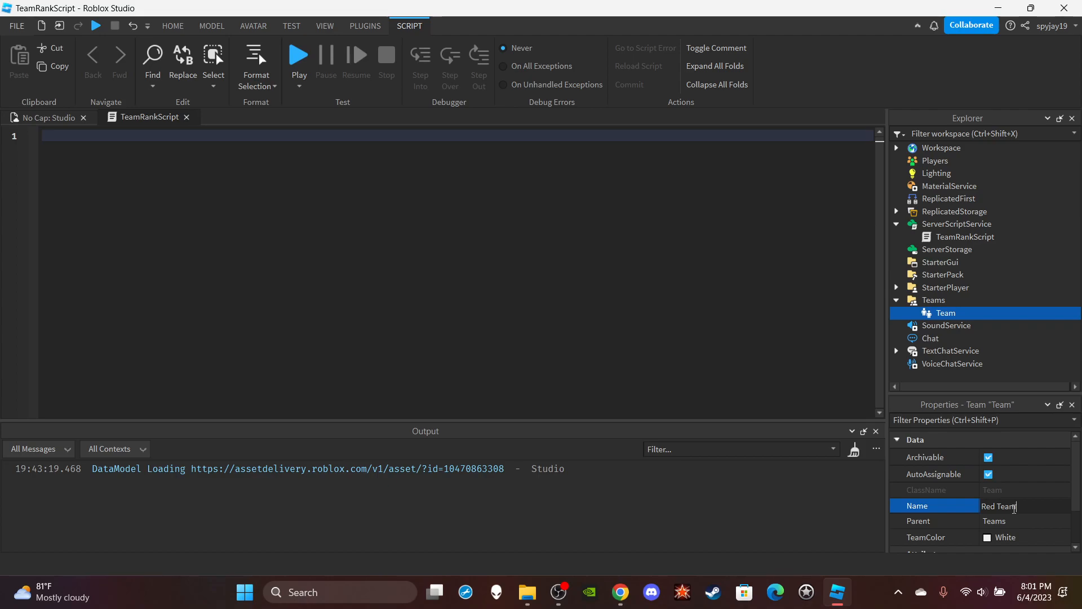
{"action": "type", "text": "RDC"}
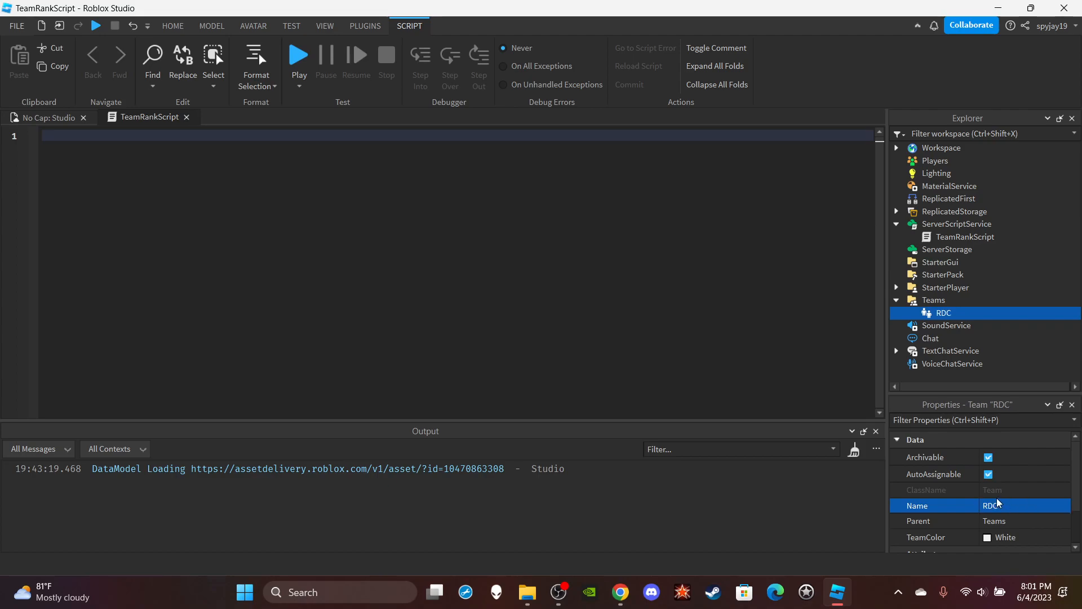
{"action": "left_click", "coordinate": [987, 538]}
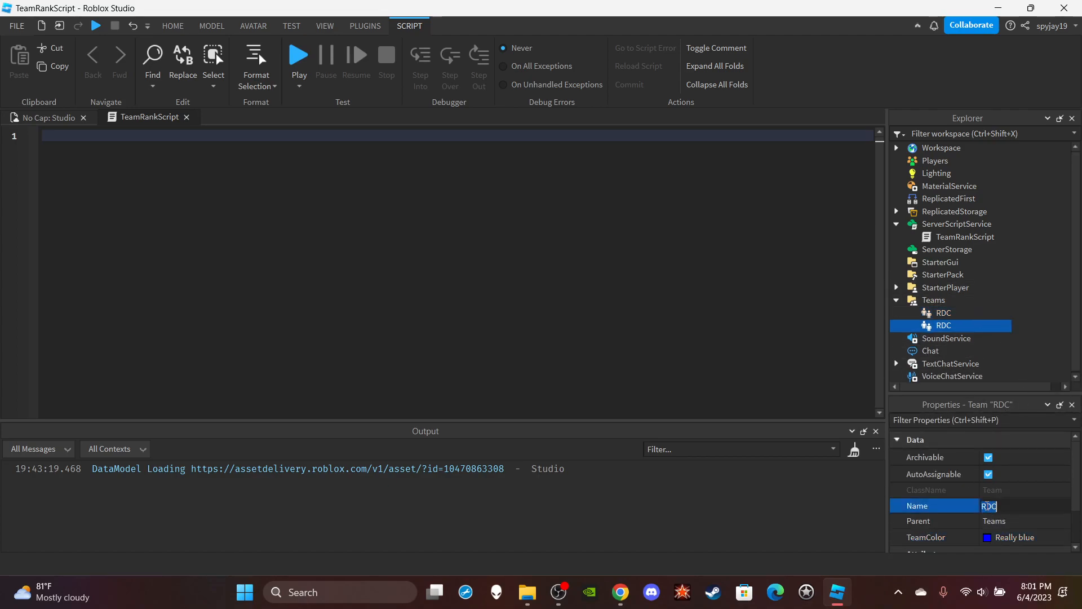
Add a second team AMP coloured New Yeller and make it not auto-assignable.
{"action": "type", "text": "AMP"}
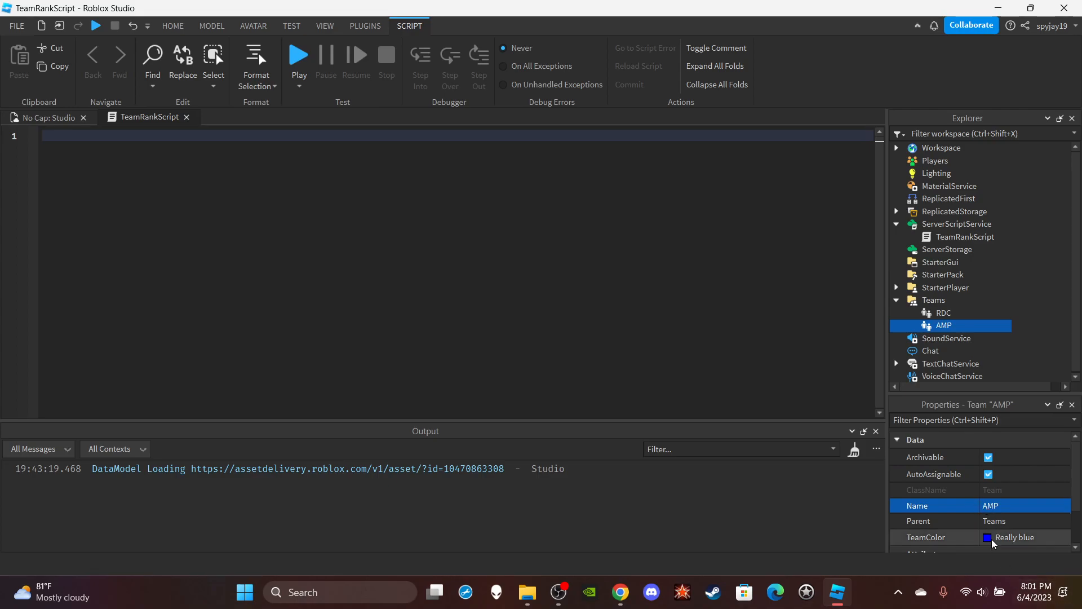
{"action": "left_click", "coordinate": [987, 537]}
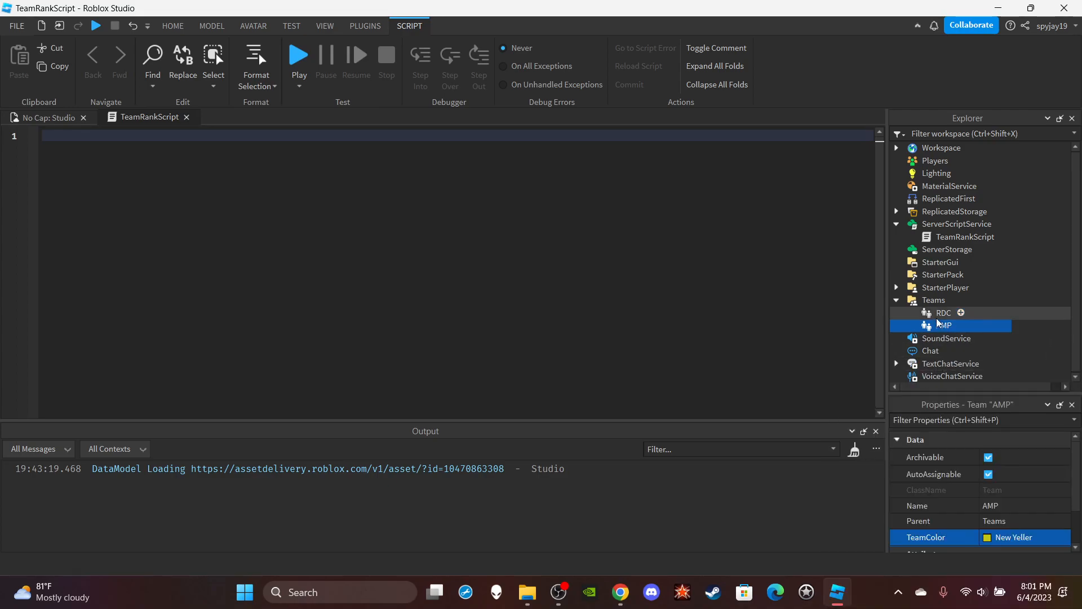
{"action": "left_click", "coordinate": [943, 313]}
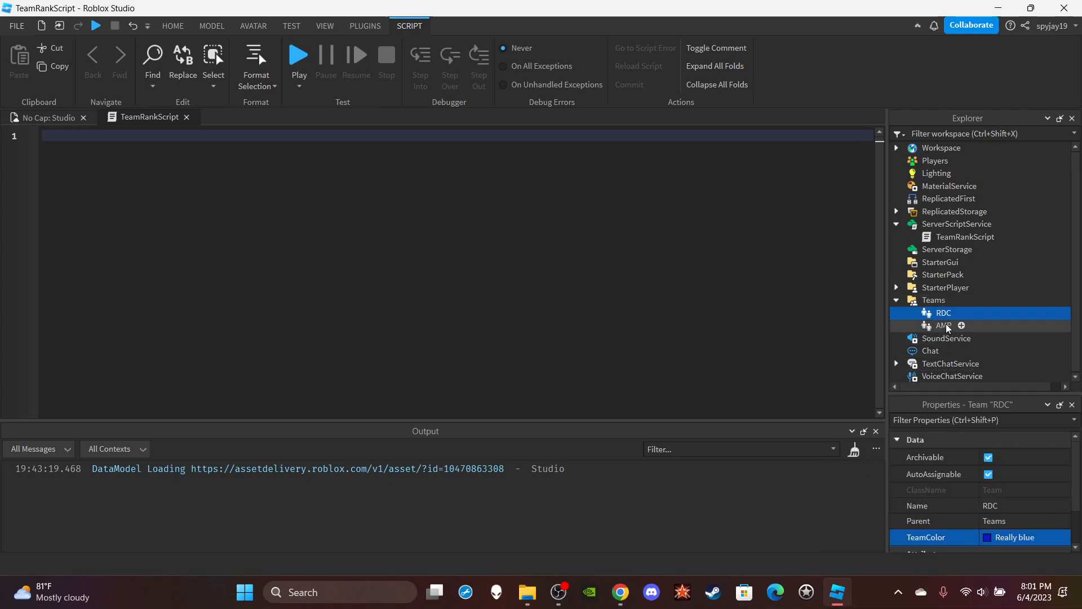
{"action": "left_click", "coordinate": [943, 325]}
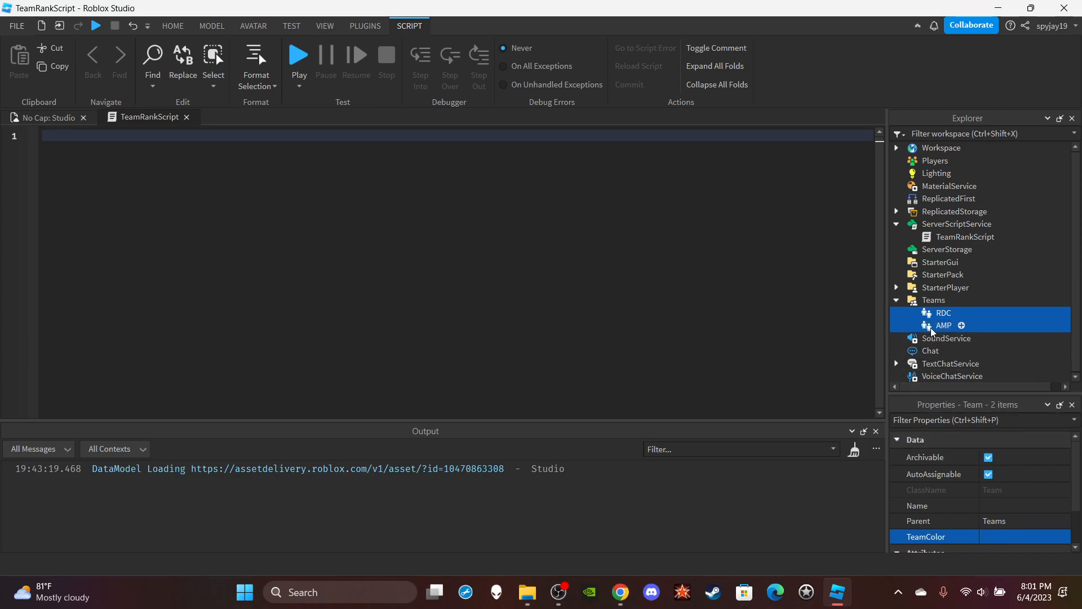
{"action": "left_click", "coordinate": [942, 325]}
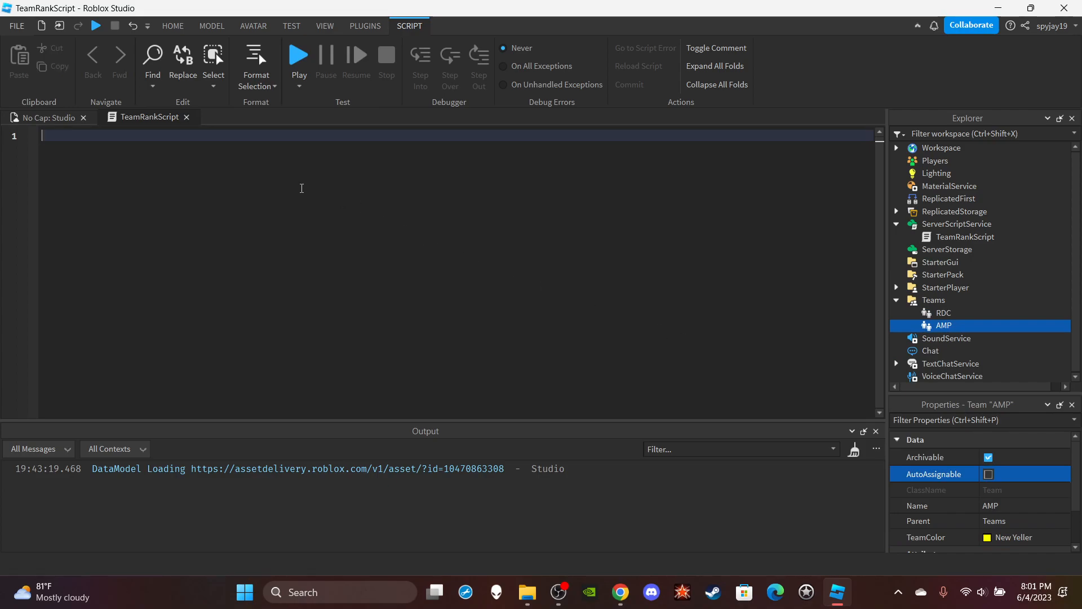
Write a game.Players.PlayerAdded:Connect(function(plr) handler in TeamRankScript.
{"action": "type", "text": "game."}
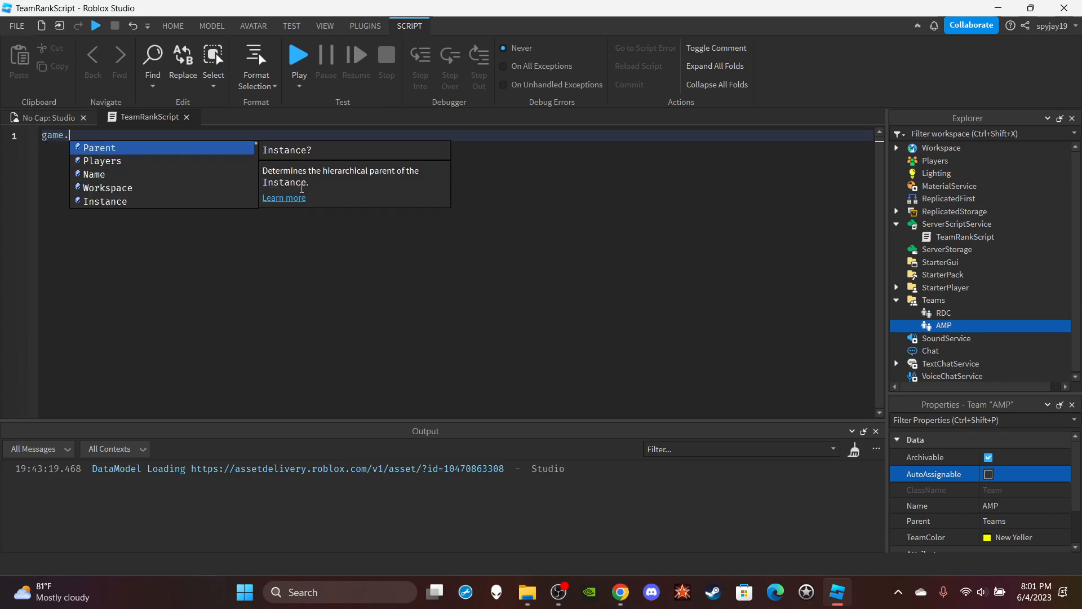
{"action": "type", "text": "Players.PlayerAdded:Connect(function"}
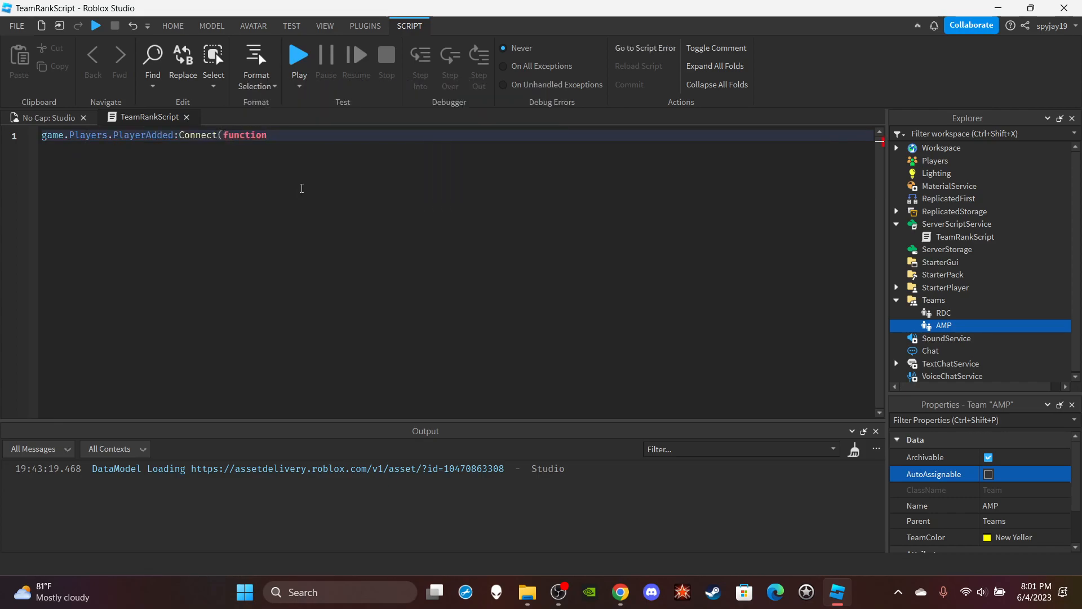
{"action": "type", "text": "(plr)"}
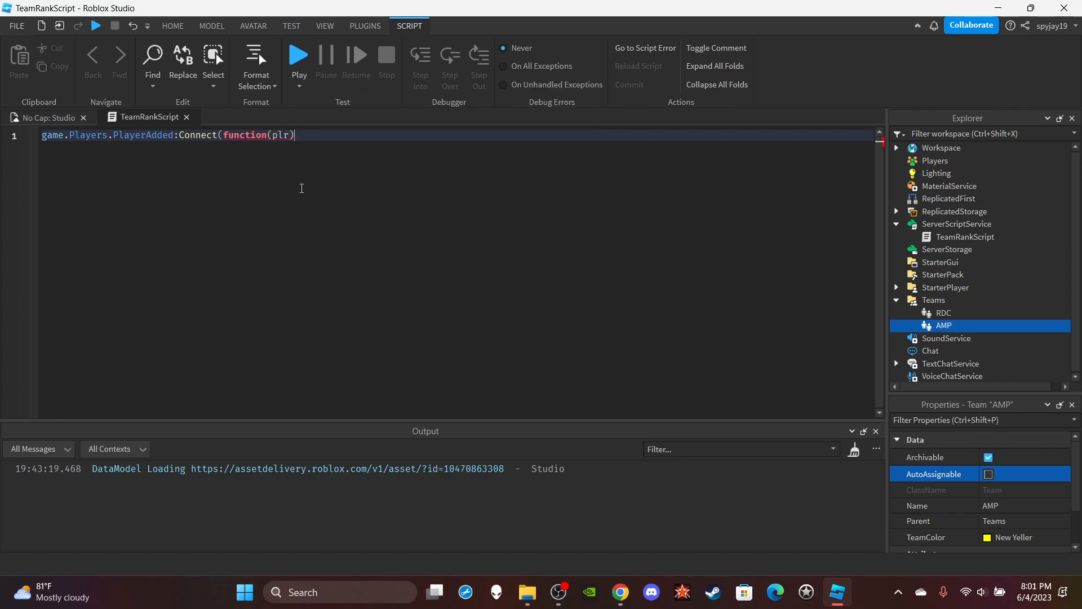
{"action": "key", "text": "Enter"}
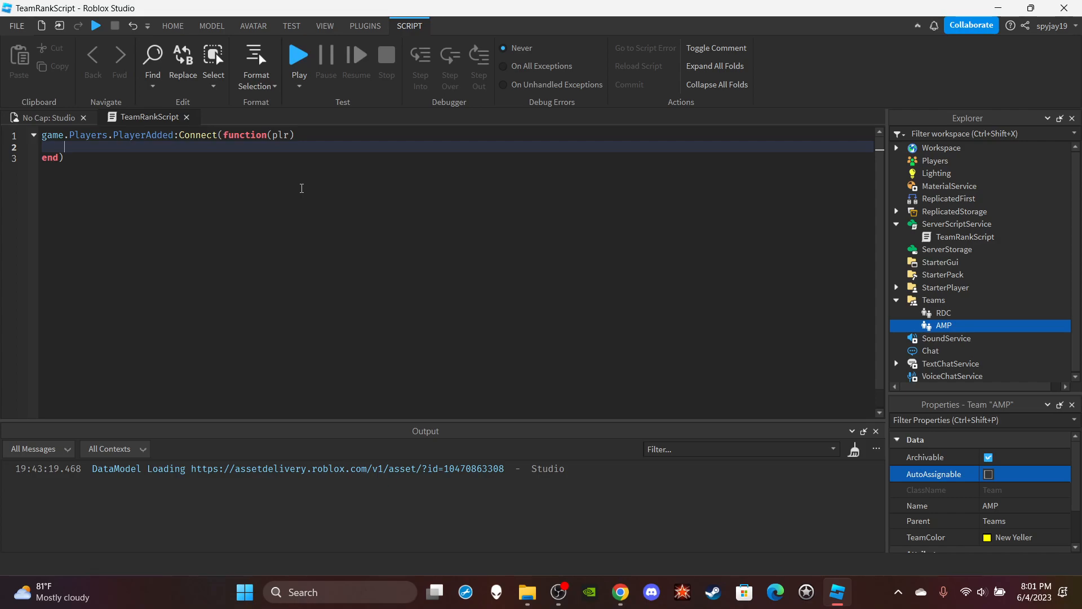
Add an empty plr.Team.Changed:Connect listener inside the player-joined handler.
{"action": "type", "text": "plr."}
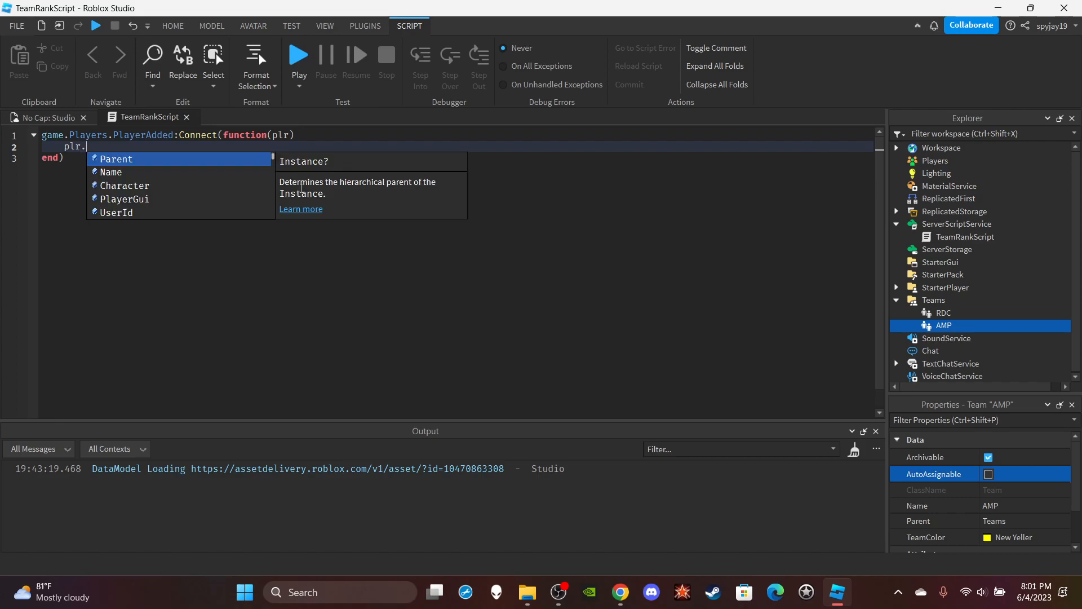
{"action": "type", "text": "Team.Changed:Connect(function("}
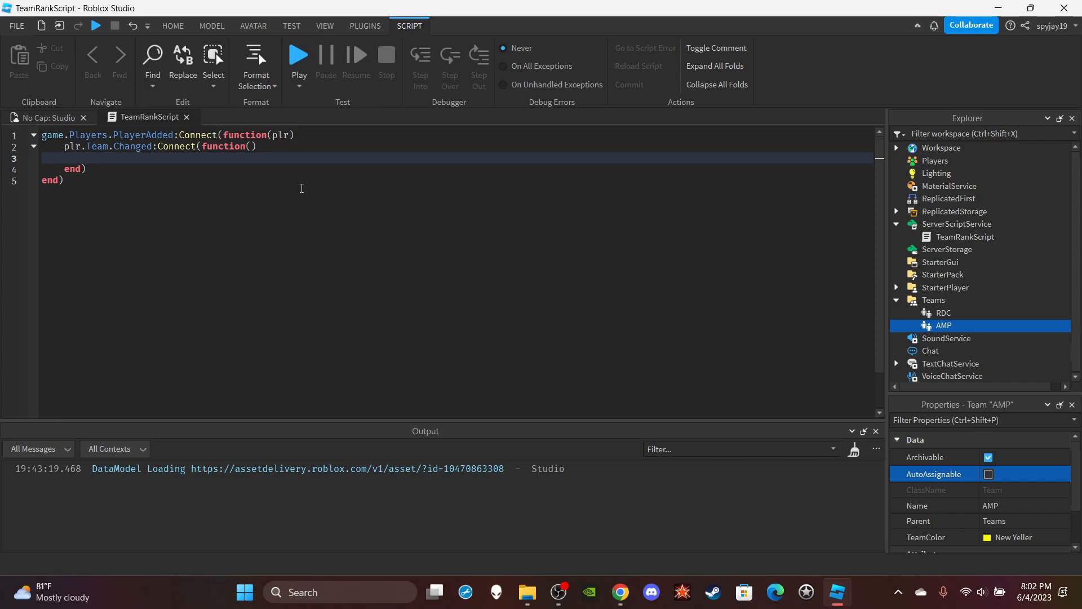
{"action": "left_click", "coordinate": [895, 211]}
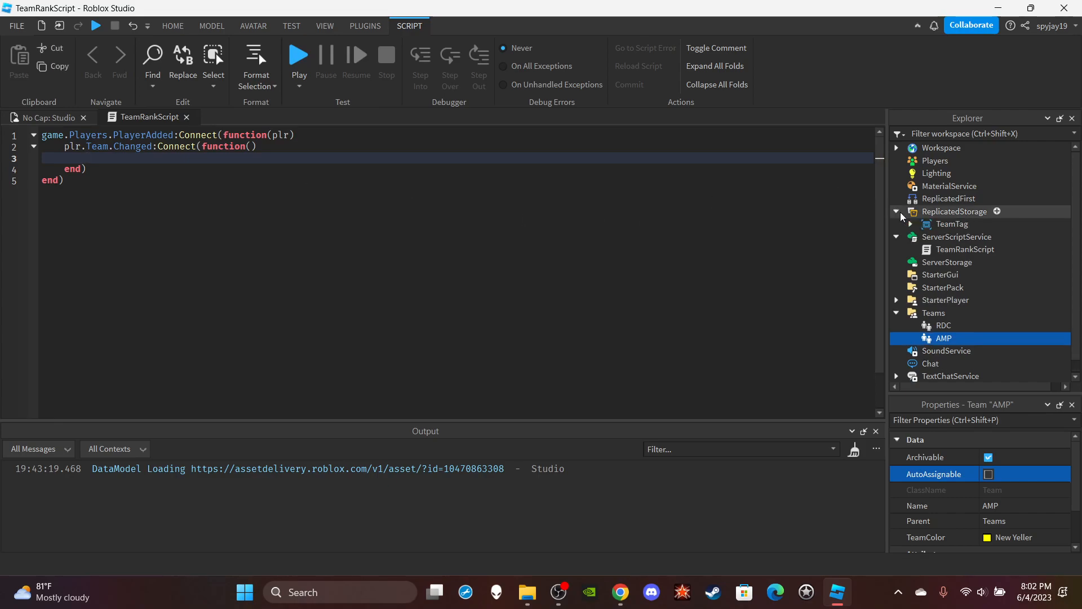
{"action": "left_click", "coordinate": [895, 211]}
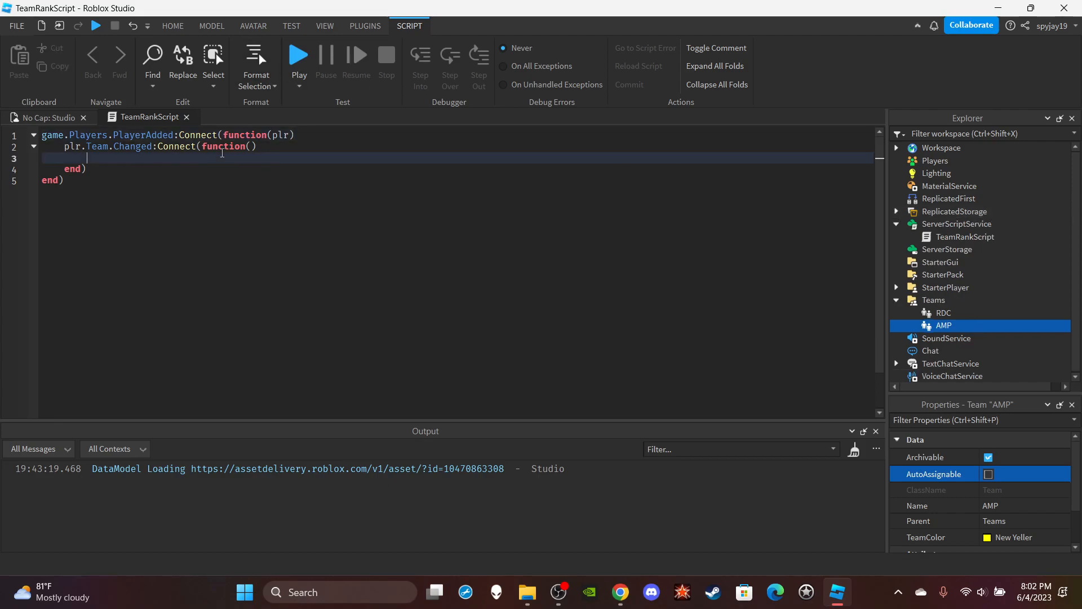
{"action": "type", "text": "plr"}
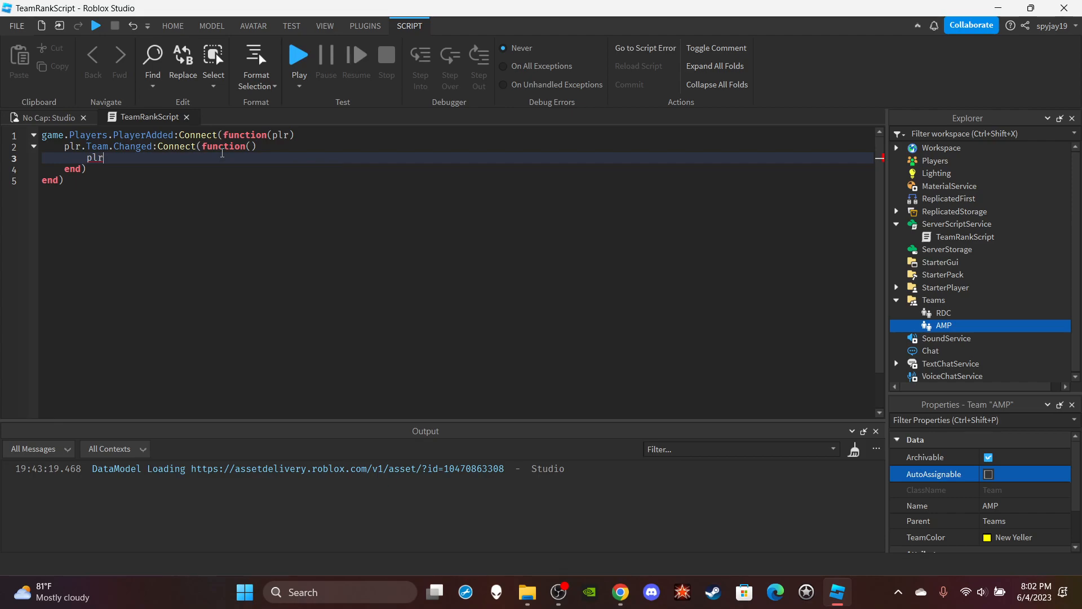
{"action": "key", "text": "Backspace"}
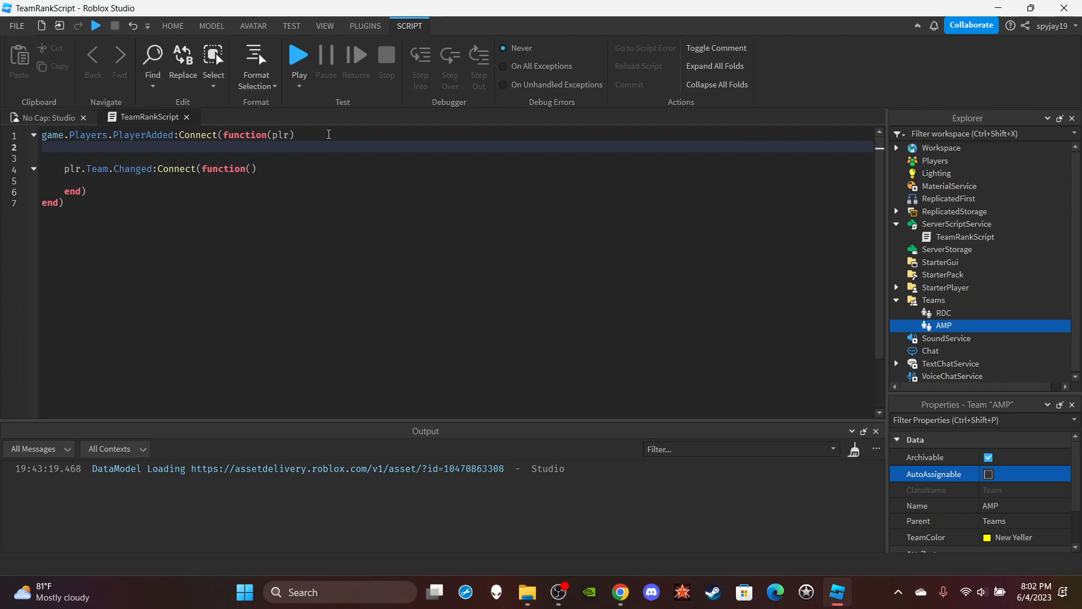
{"action": "mouse_move", "coordinate": [944, 325]}
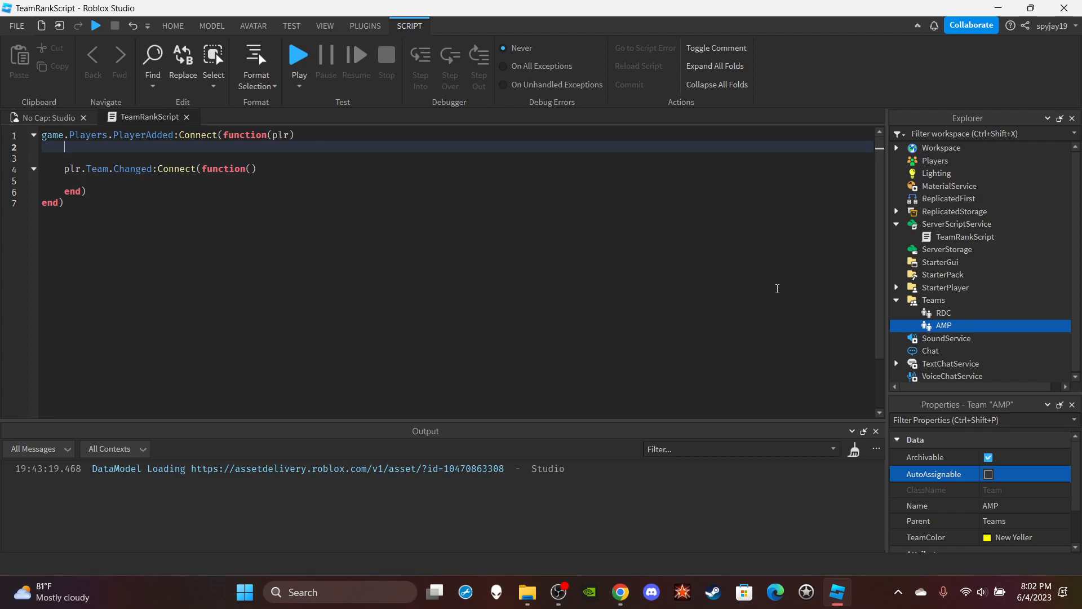
{"action": "mouse_move", "coordinate": [159, 164]}
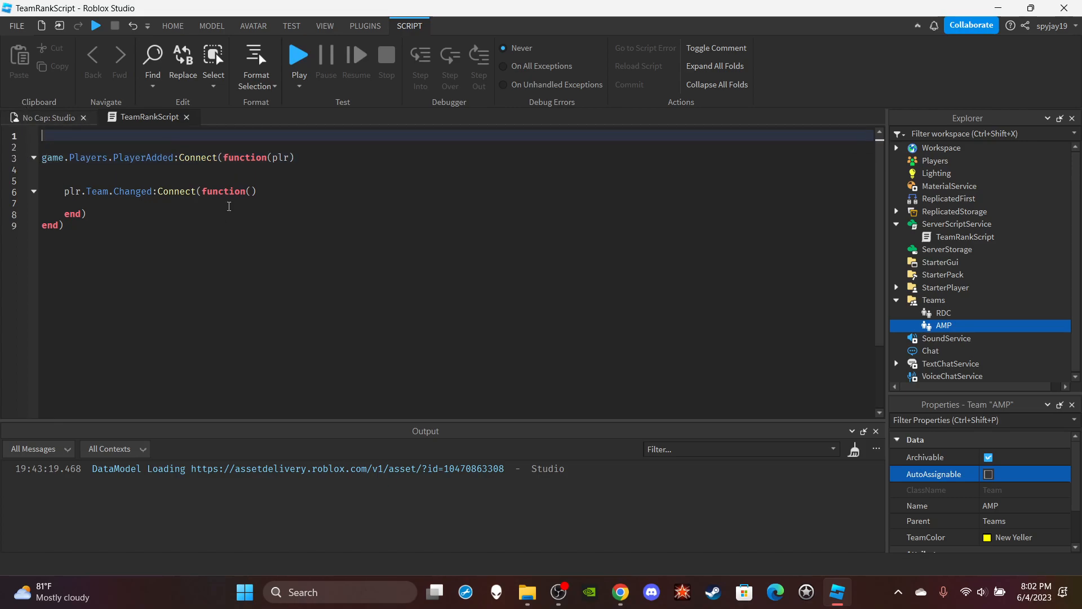
Declare local TeamTag = ReplicatedStorage:WaitForChild("TeamTag") at the top of the script.
{"action": "type", "text": "local TeamTag = game.ReplicatedStorage:WaitForChild("}
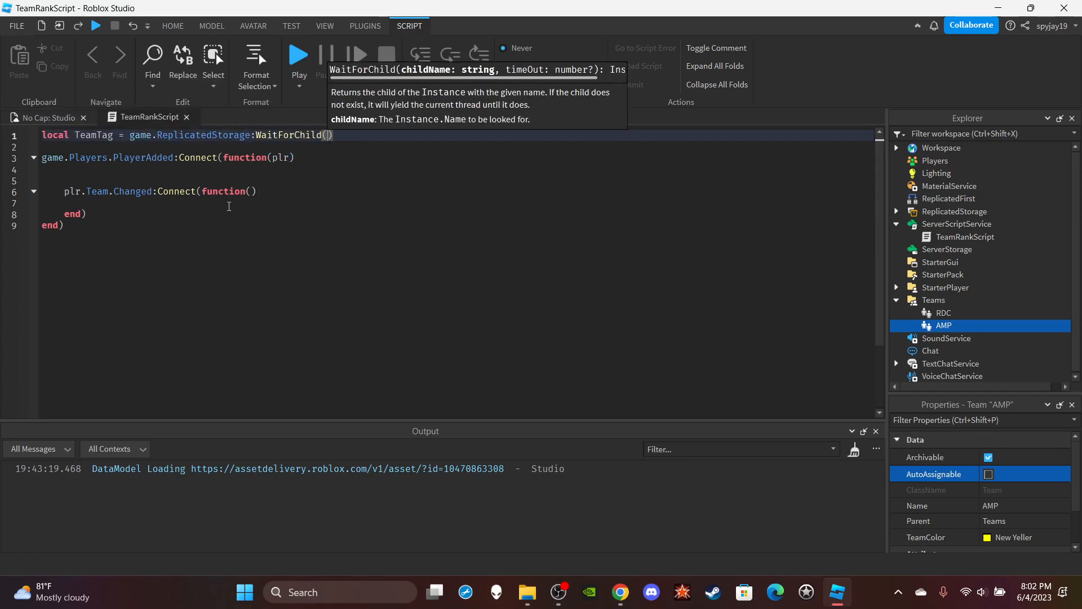
{"action": "type", "text": "\"\""}
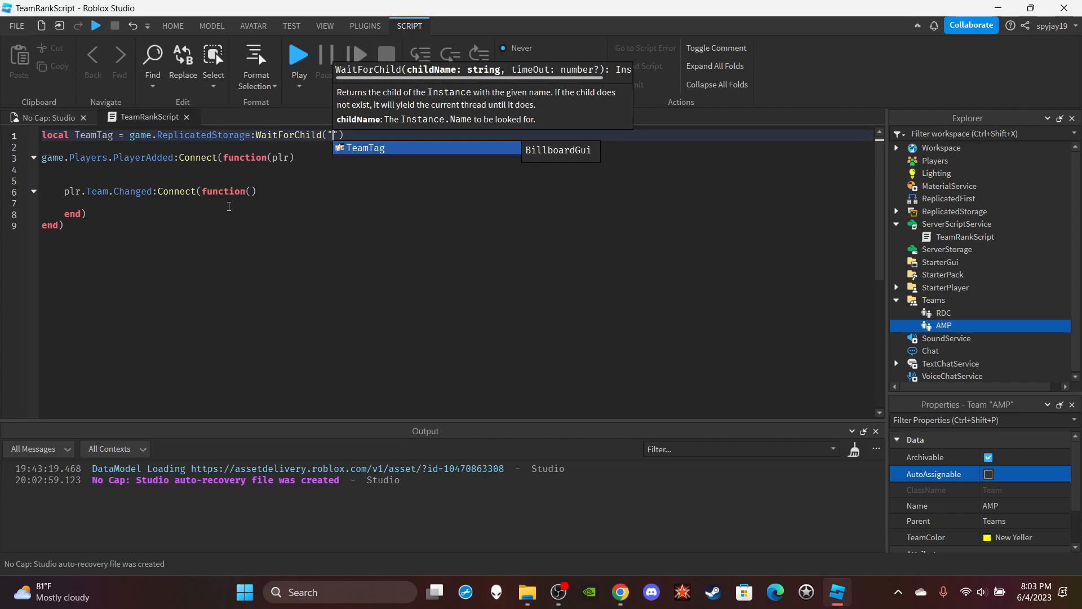
{"action": "type", "text": "TeamTag"}
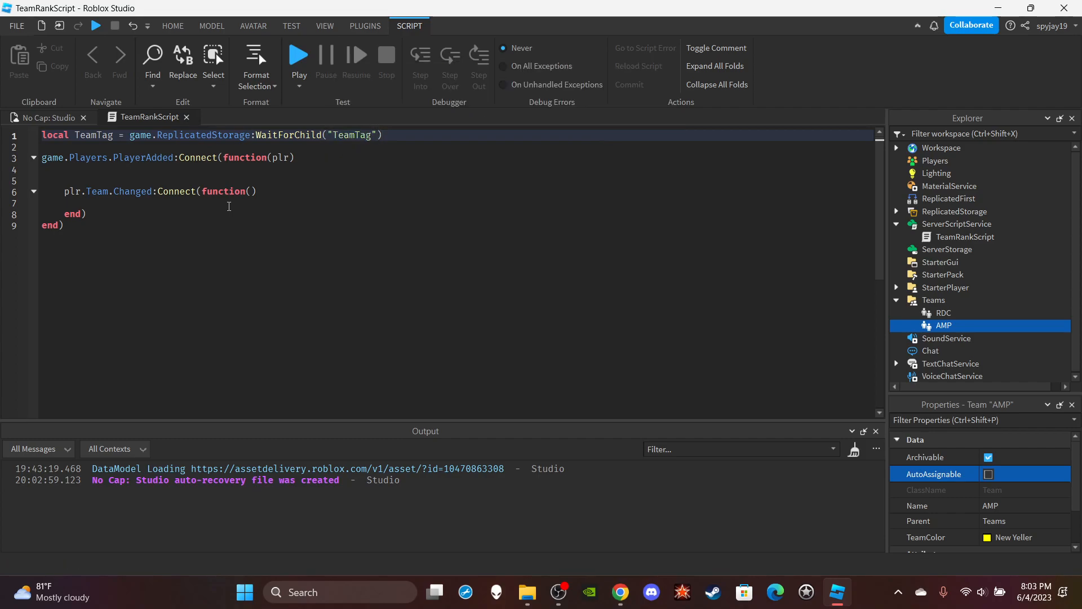
In a CharacterAdded handler, clone TeamTag and parent it to plr.Character.Head.
{"action": "left_click", "coordinate": [95, 169]}
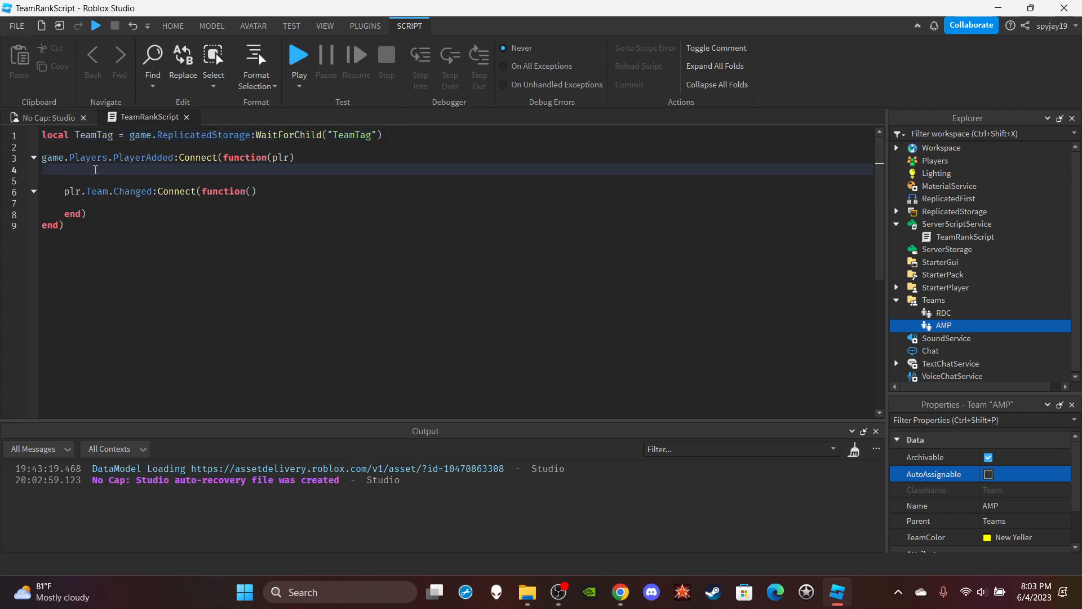
{"action": "type", "text": "local"}
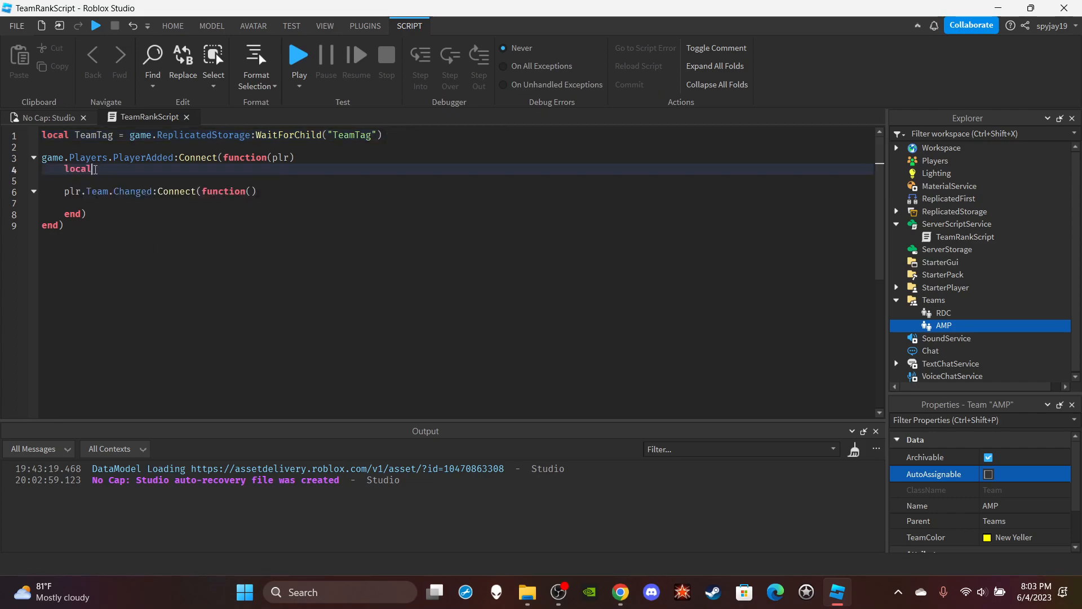
{"action": "type", "text": "TeamTagC"}
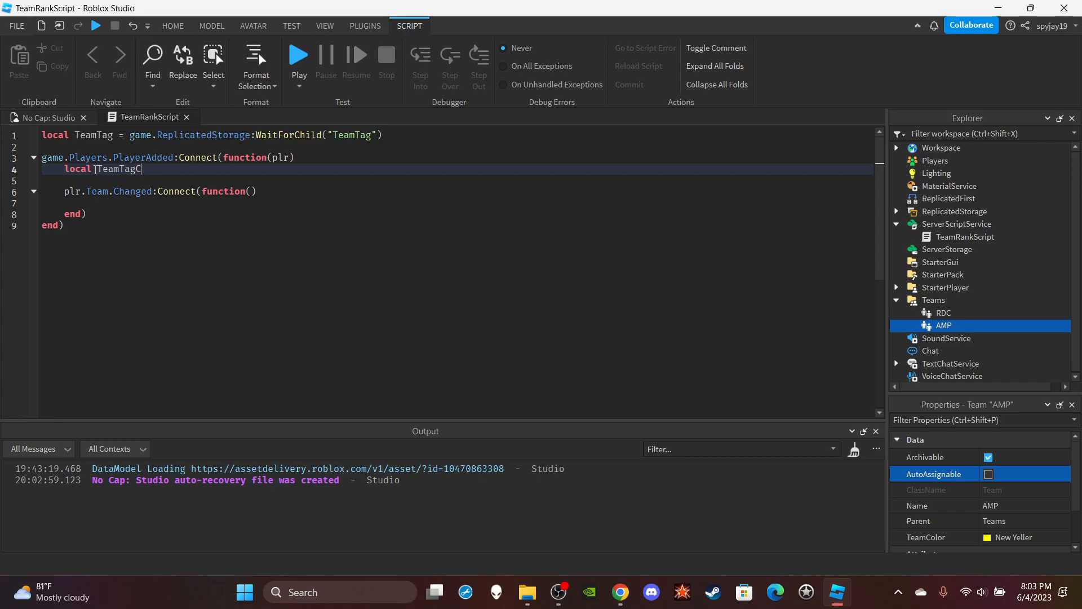
{"action": "type", "text": "Clone = TeamTag:cl"}
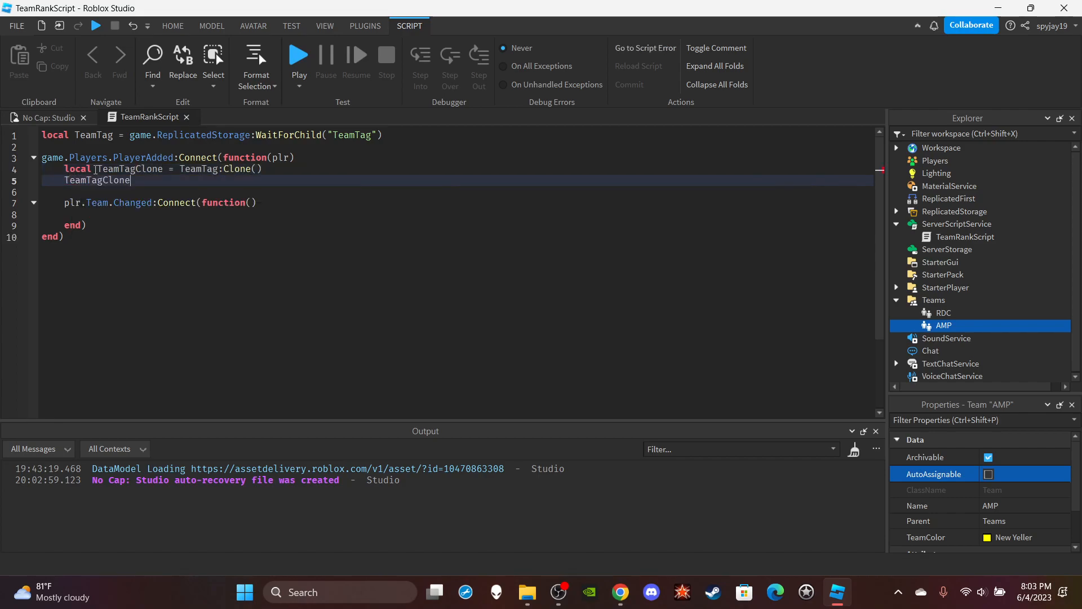
{"action": "type", "text": ".Parent = plr"}
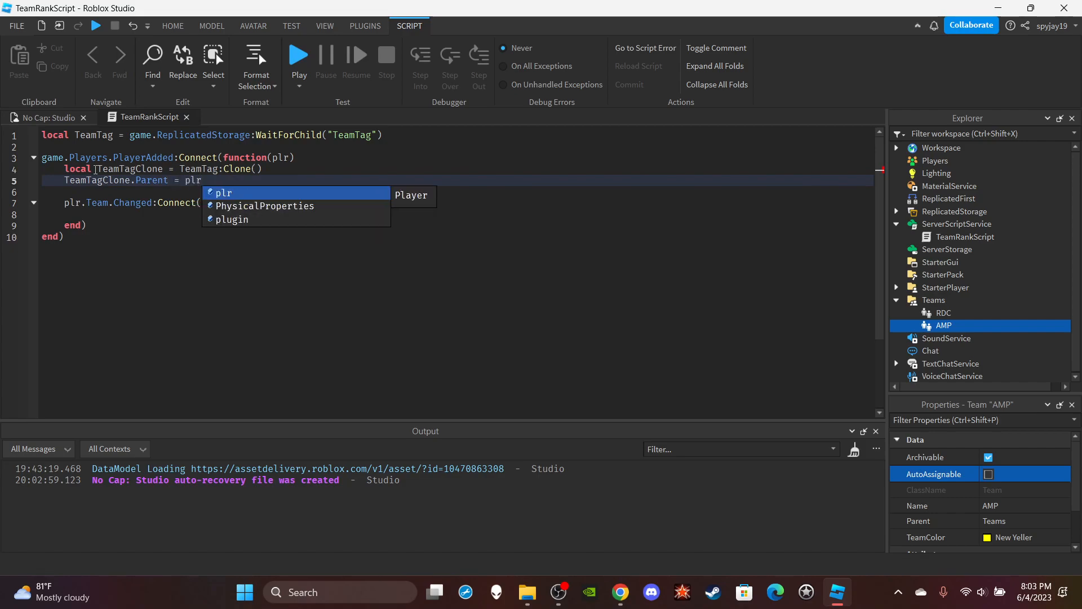
{"action": "type", "text": ".C"}
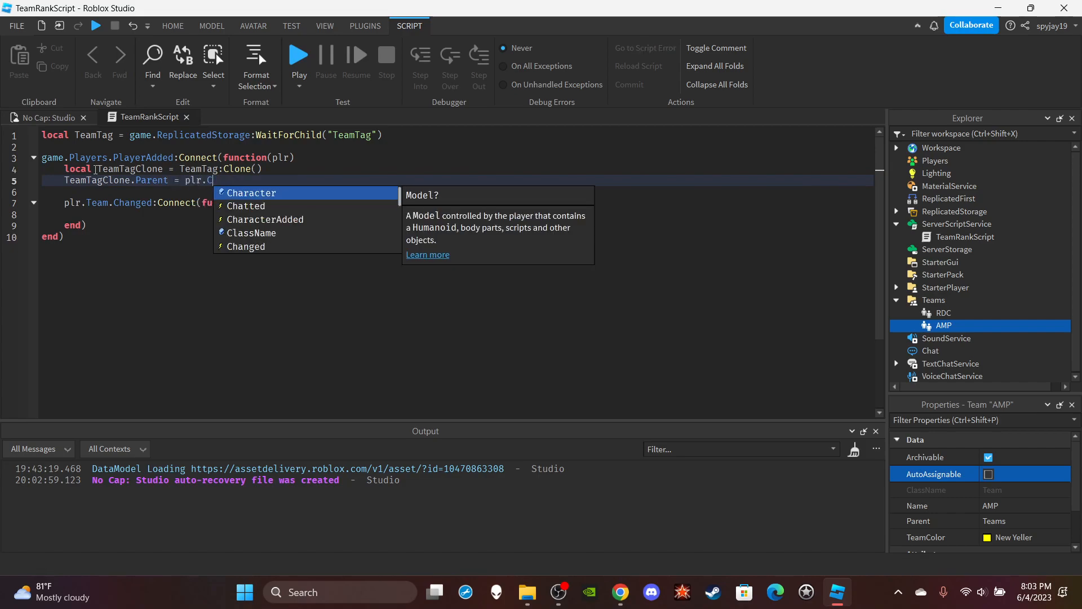
{"action": "type", "text": "haracter."}
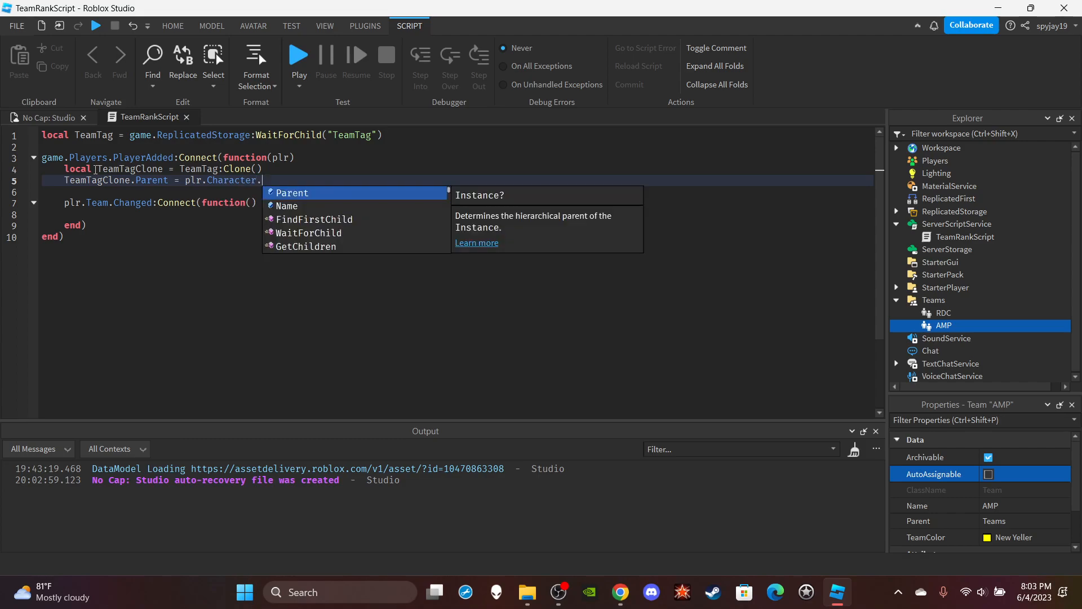
{"action": "type", "text": "Head"}
{"action": "type", "text": "plr.CharacterAdded:Connect(f"}
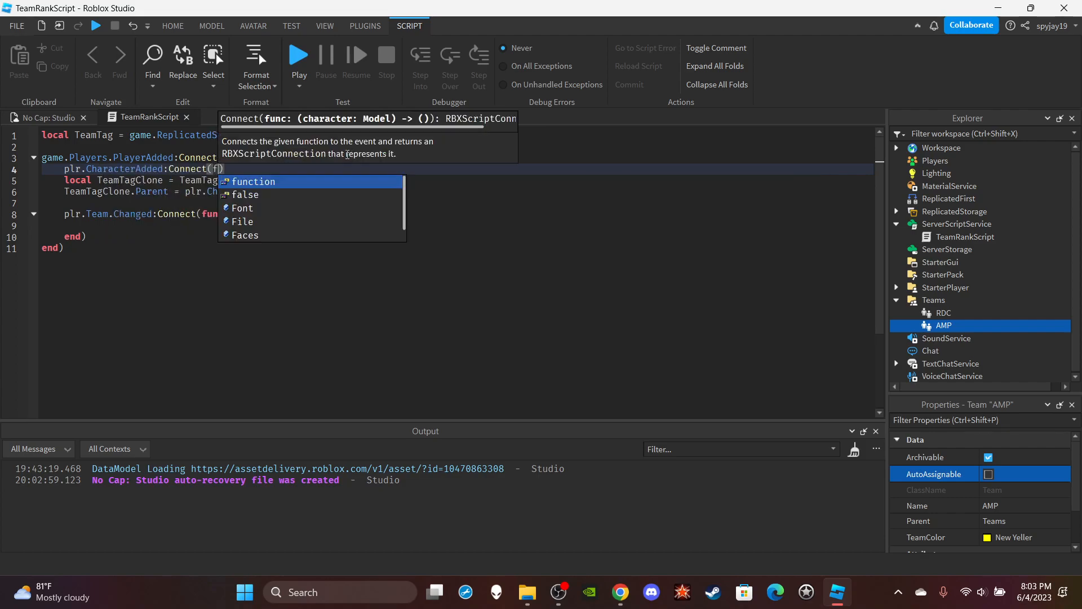
{"action": "type", "text": "function(character"}
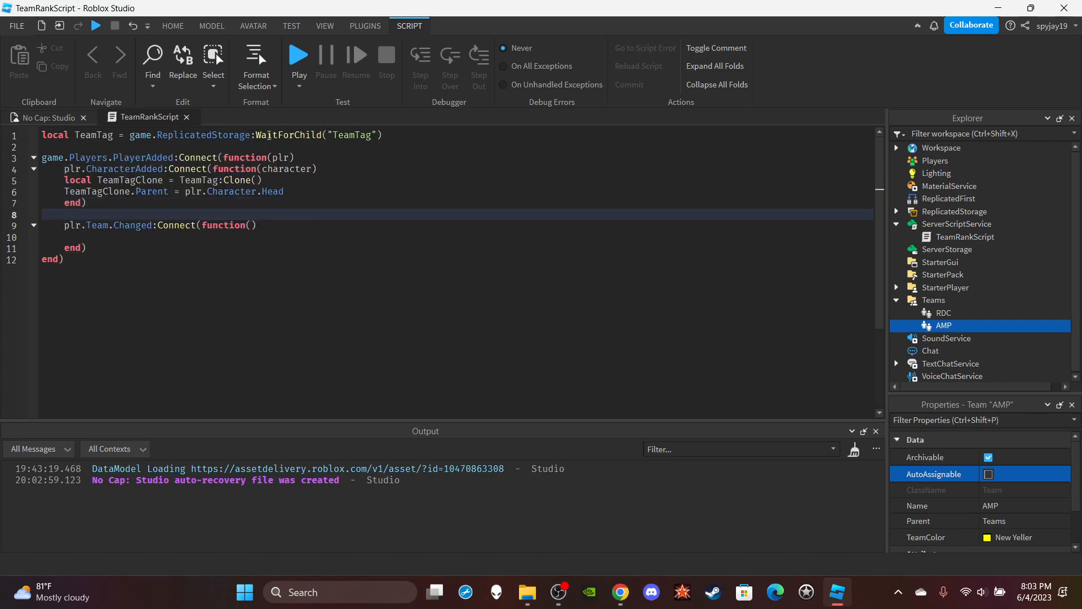
{"action": "key", "text": "Enter"}
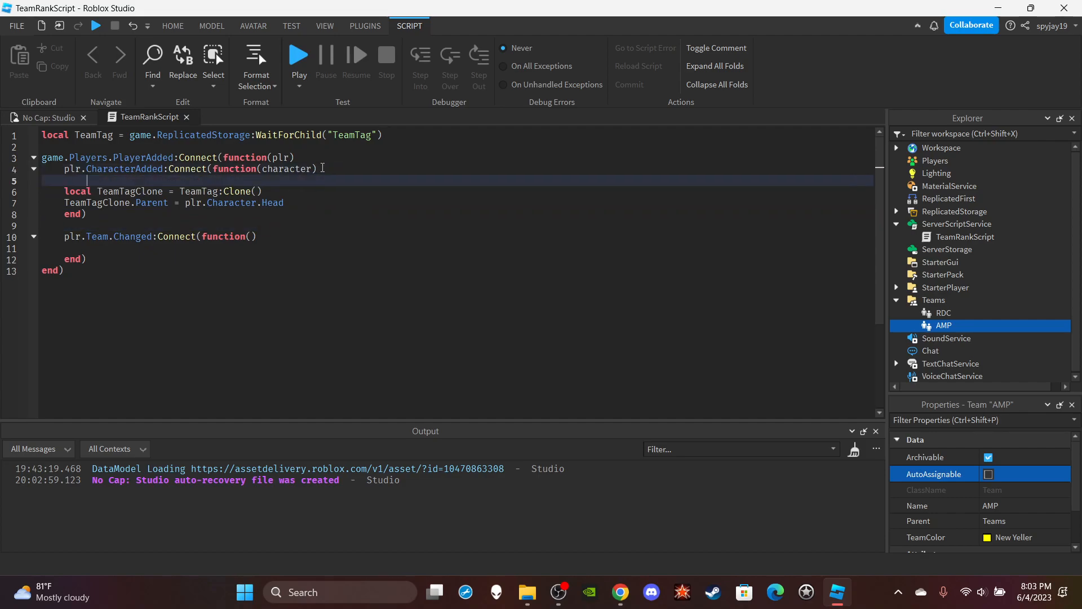
{"action": "mouse_move", "coordinate": [101, 209]}
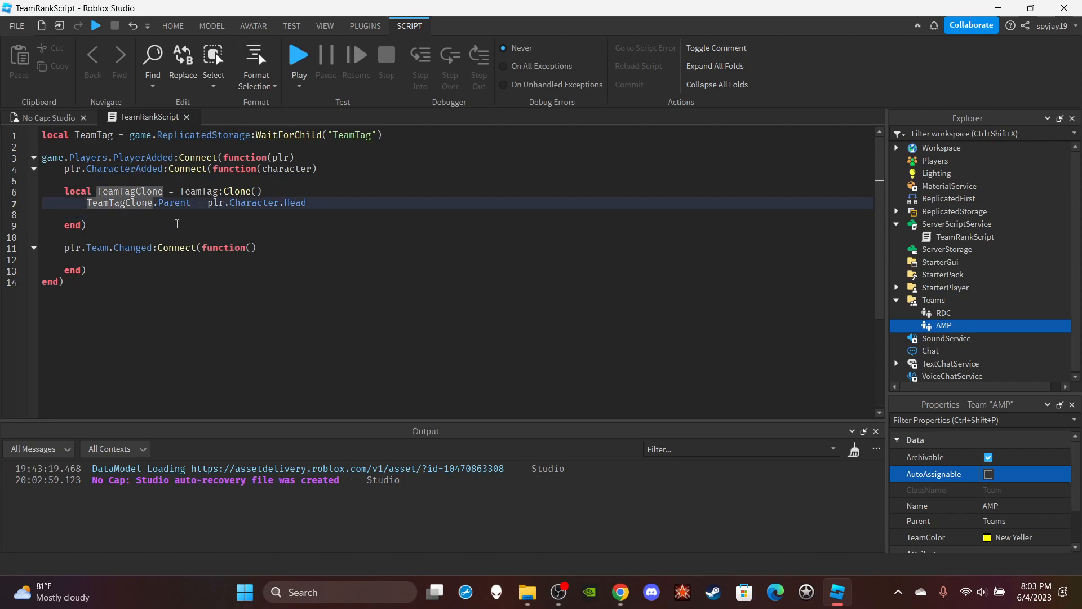
Set TeamTagClone.Label.Text to plr.Team.Name.
{"action": "type", "text": "t"}
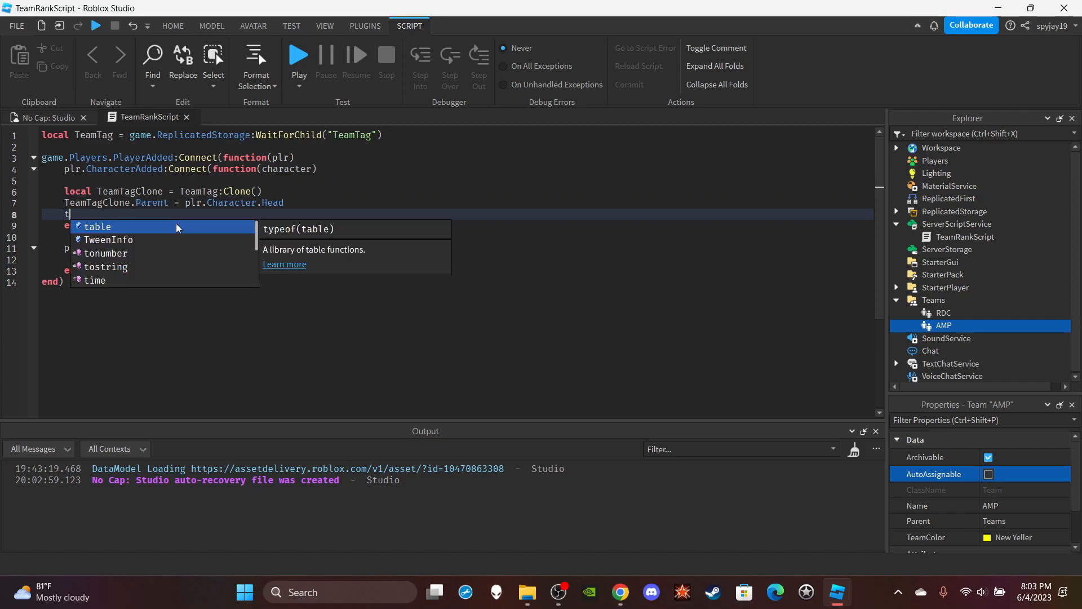
{"action": "type", "text": "eamTagClone."}
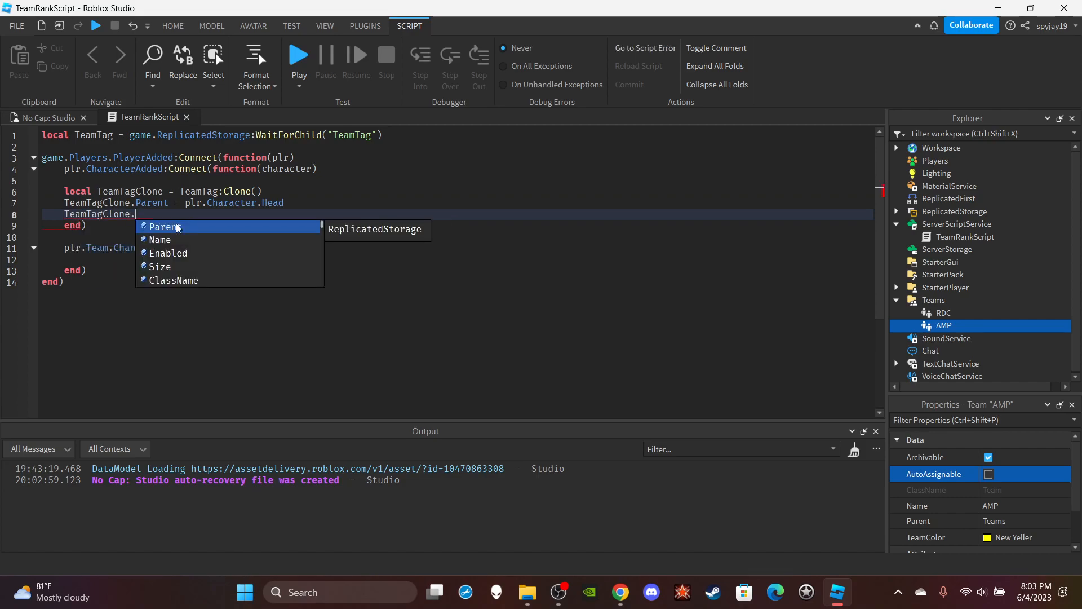
{"action": "type", "text": "Label."}
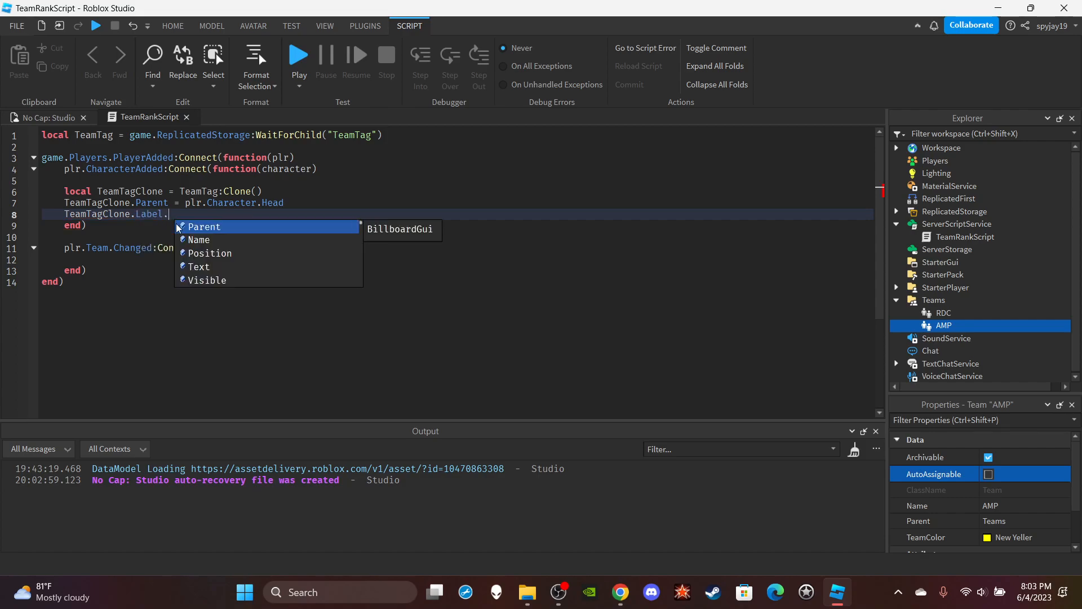
{"action": "type", "text": ".Text = plr"}
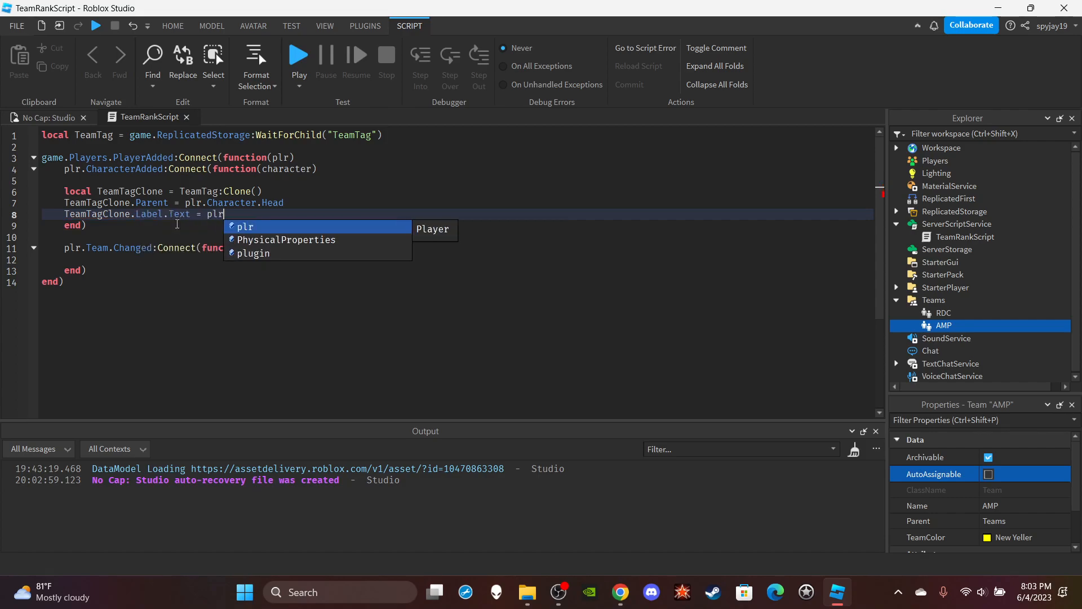
{"action": "type", "text": ".Team"}
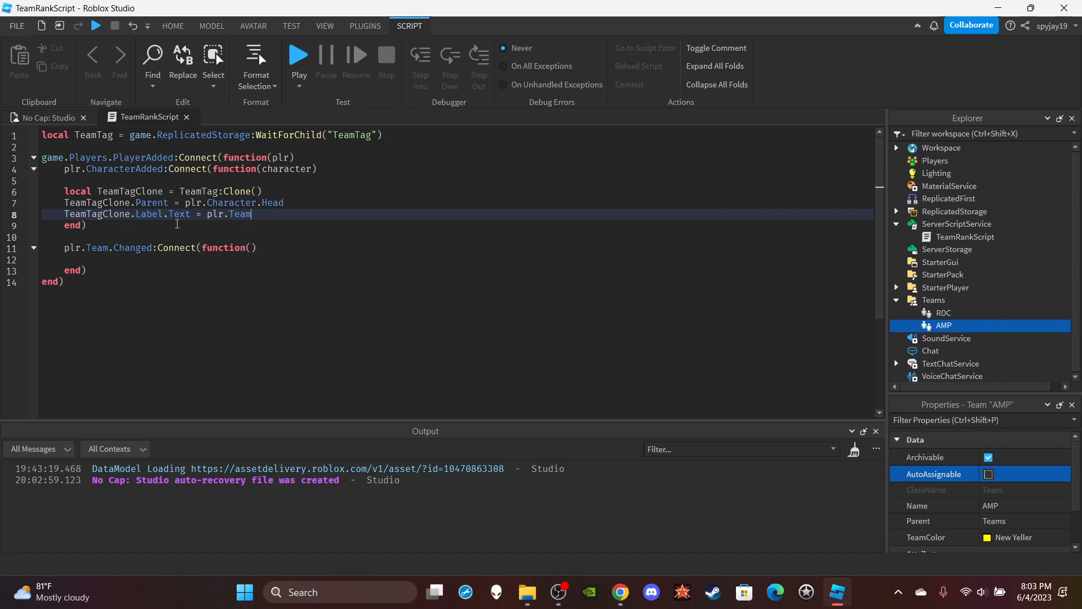
{"action": "type", "text": ".Name"}
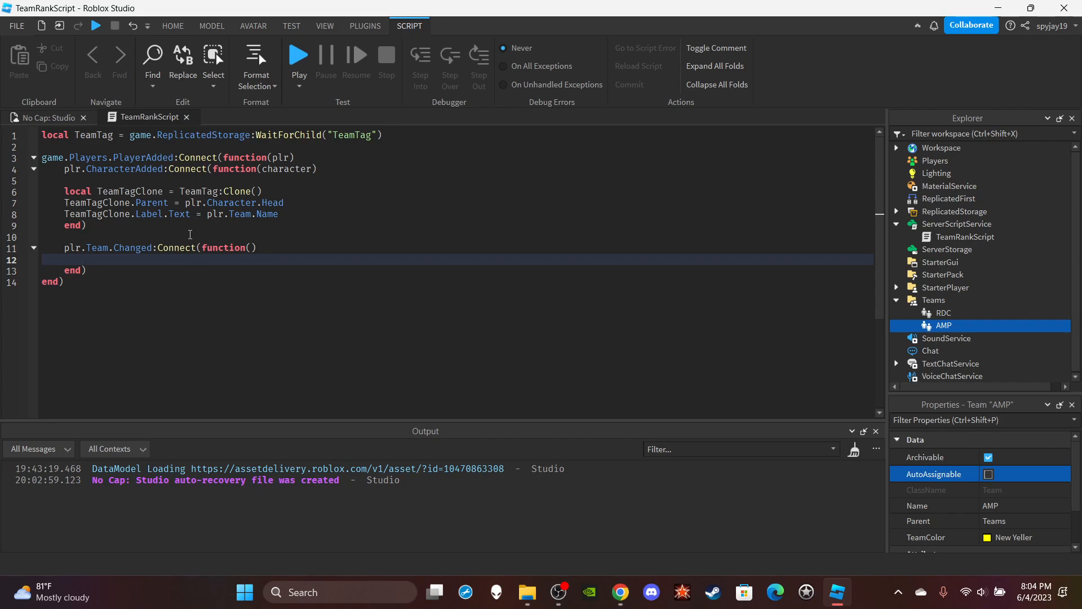
Write an if plr.Character.Head:FindFirstChild("TeamTag") then condition in the team-change listener.
{"action": "type", "text": "if"}
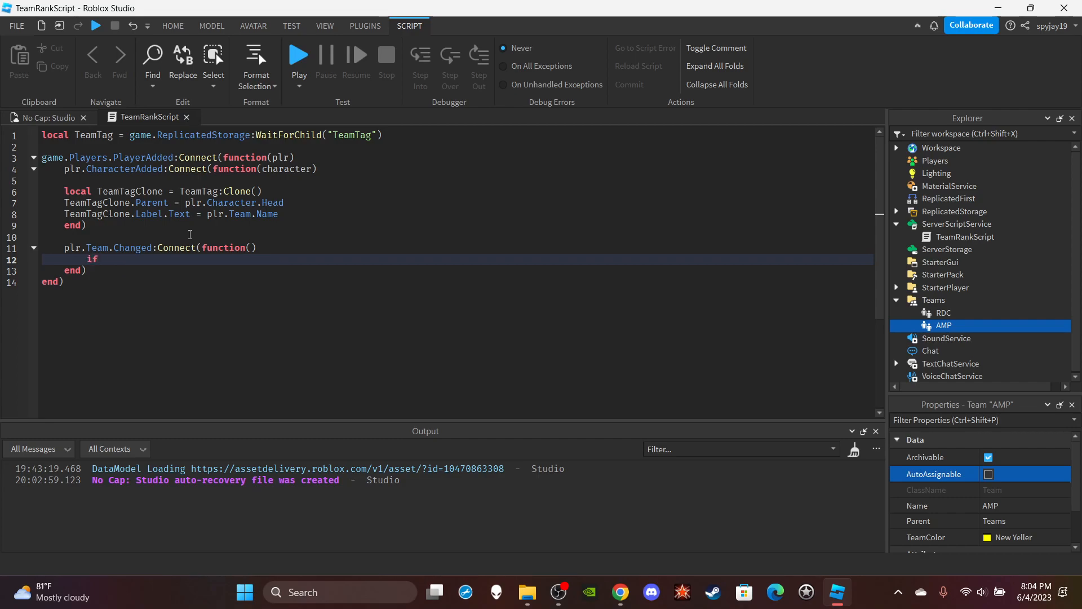
{"action": "type", "text": "plr."}
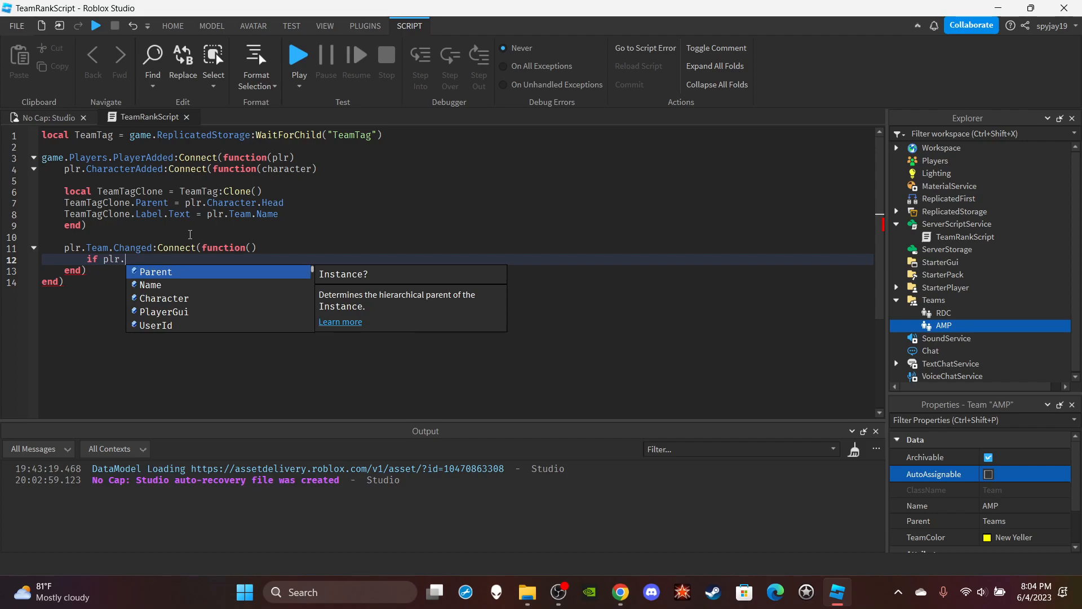
{"action": "key", "text": "Backspace"}
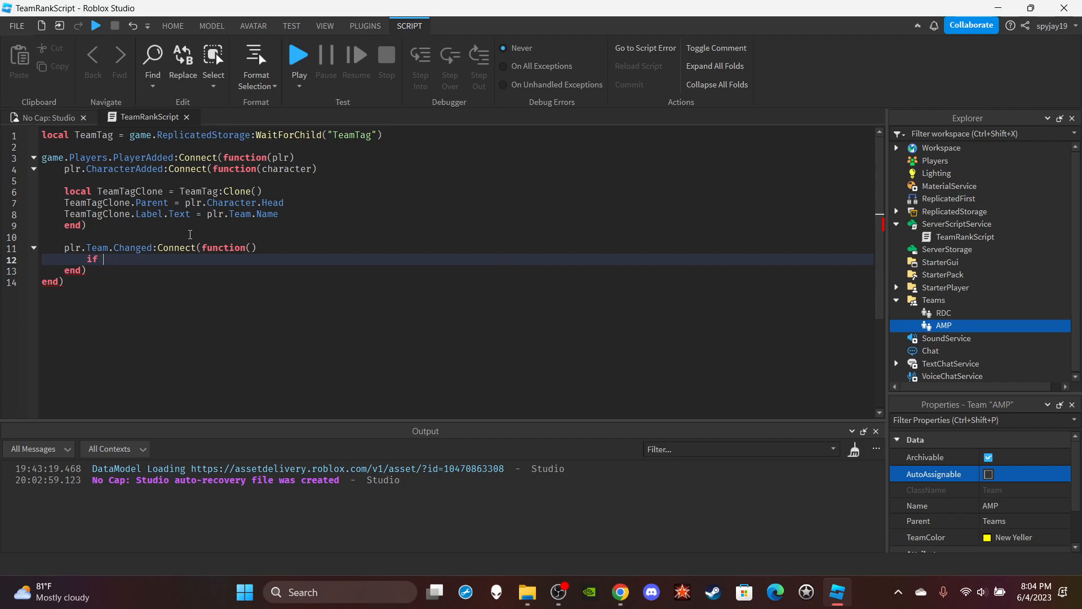
{"action": "type", "text": "plr.Charac"}
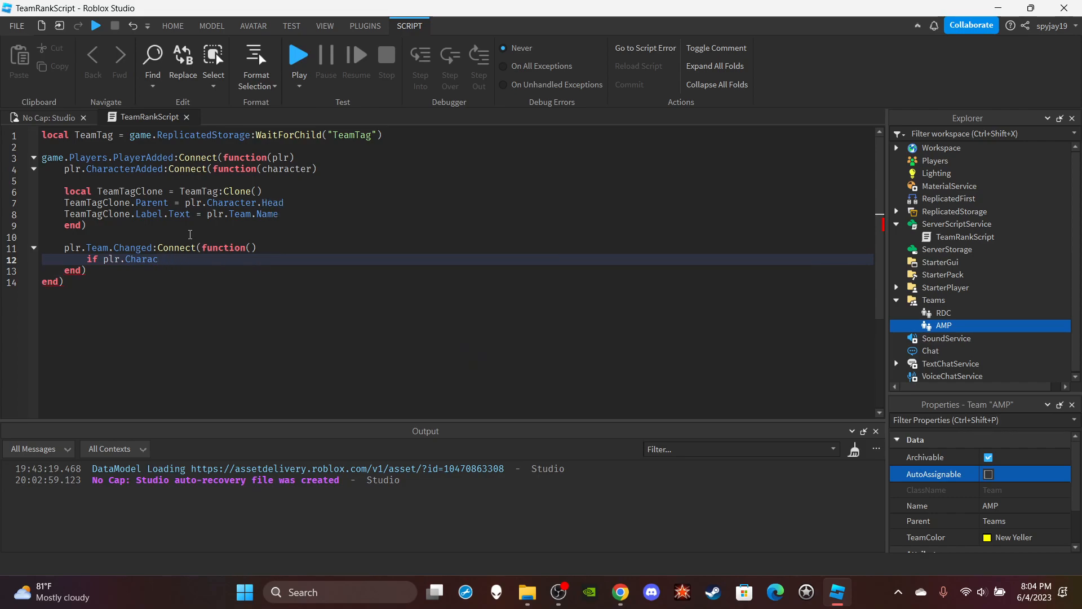
{"action": "type", "text": "ter.Head"}
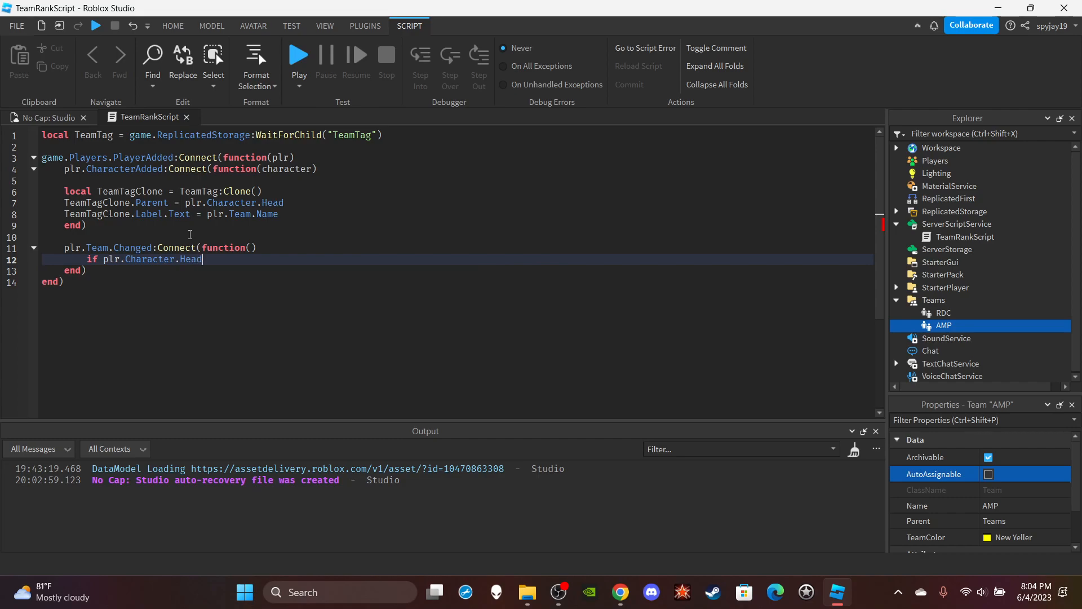
{"action": "type", "text": ":FindFirstChild(\"T"}
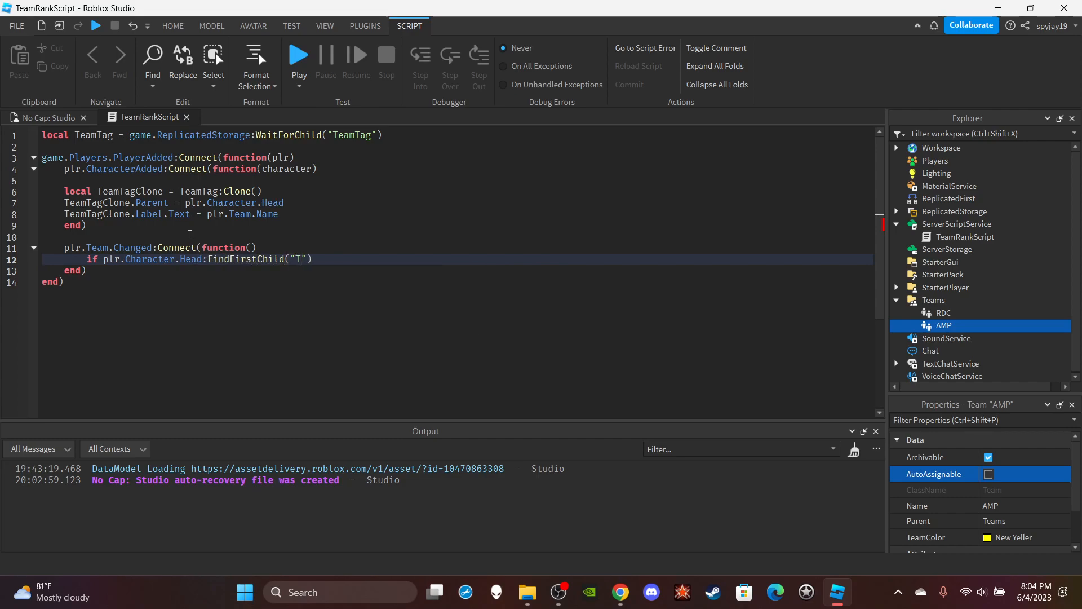
{"action": "type", "text": "eamTag"}
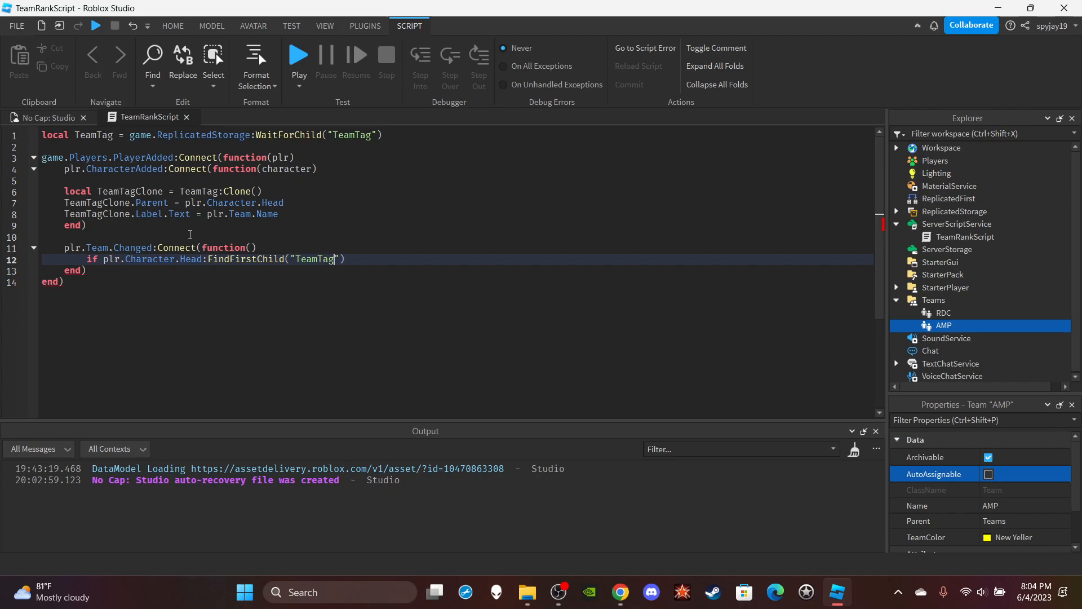
{"action": "type", "text": "then"}
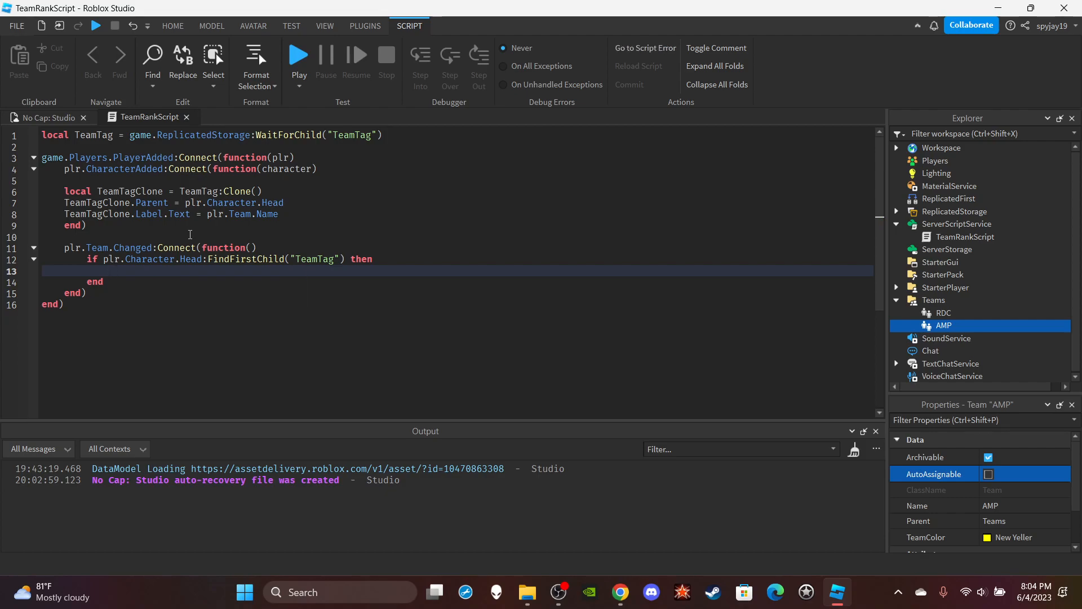
Update the existing tag's Label.Text, else reuse the cloning lines to add a fresh TeamTag.
{"action": "type", "text": "plr.Cha"}
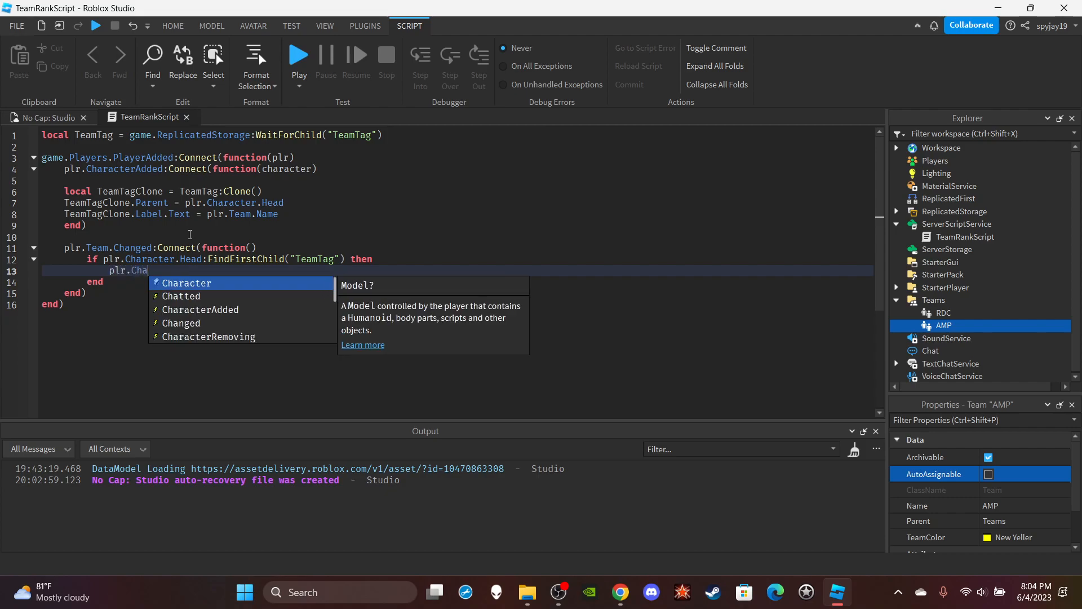
{"action": "type", "text": "racter.Head.TeamTag.T"}
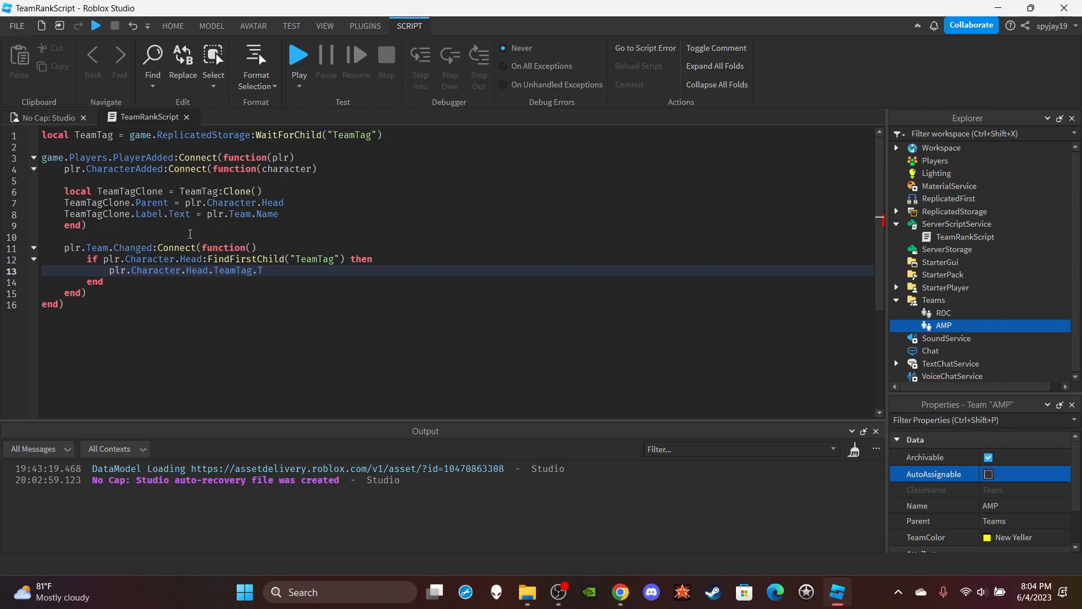
{"action": "type", "text": "abel.Text = plr.Team.Nam"}
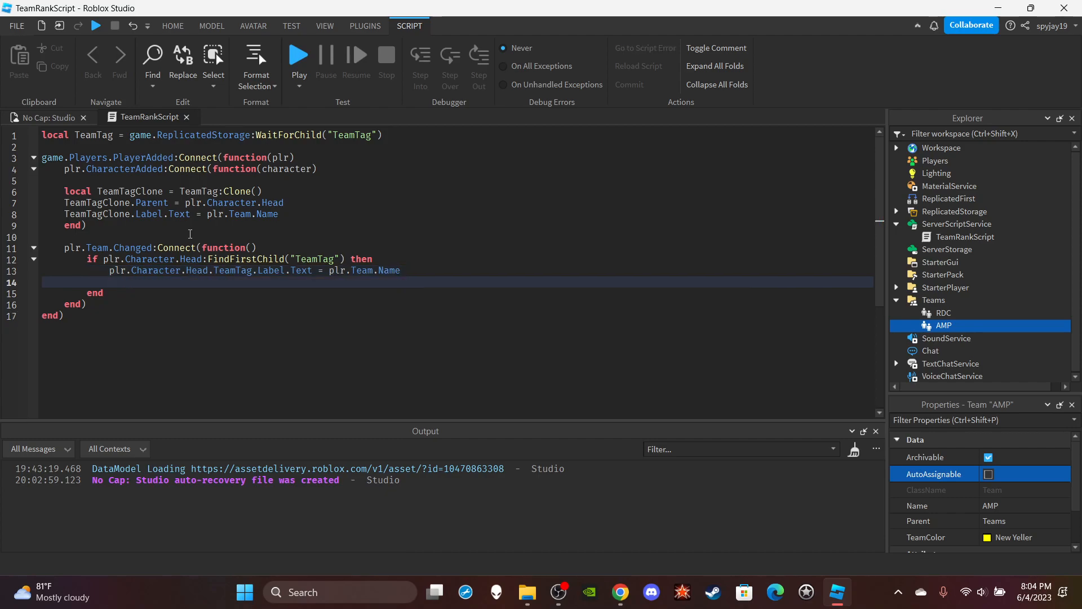
{"action": "type", "text": "else"}
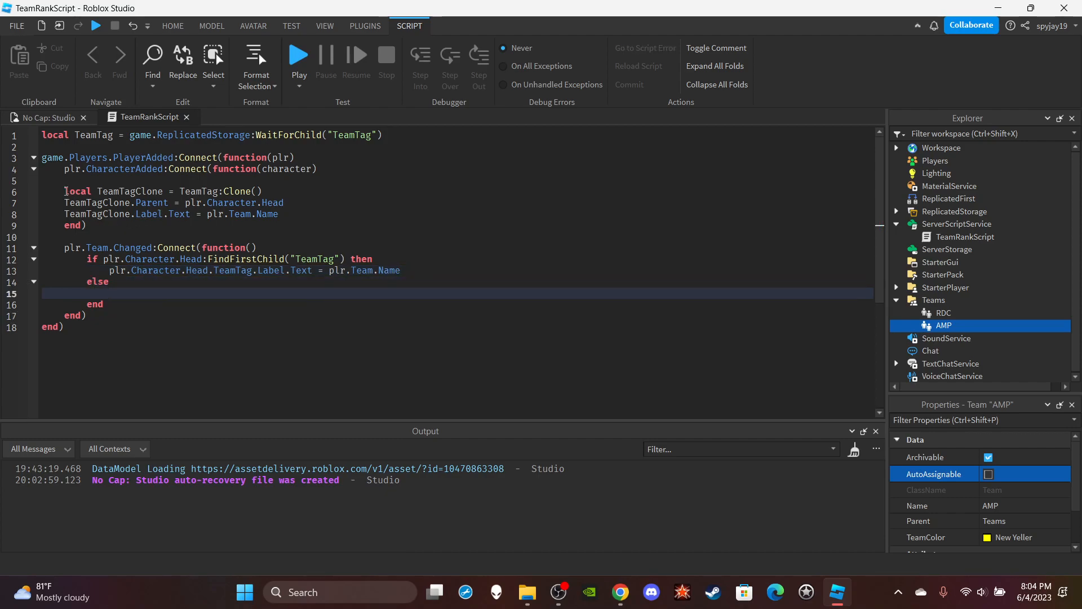
{"action": "left_click_drag", "start_coordinate": [65, 191], "coordinate": [282, 214]}
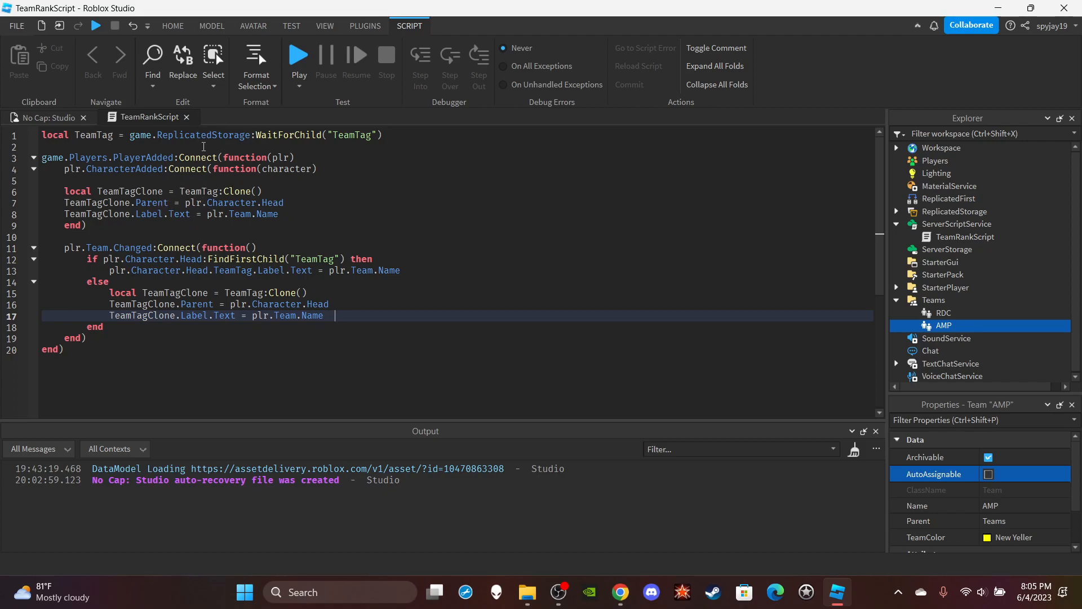
{"action": "mouse_move", "coordinate": [217, 220]}
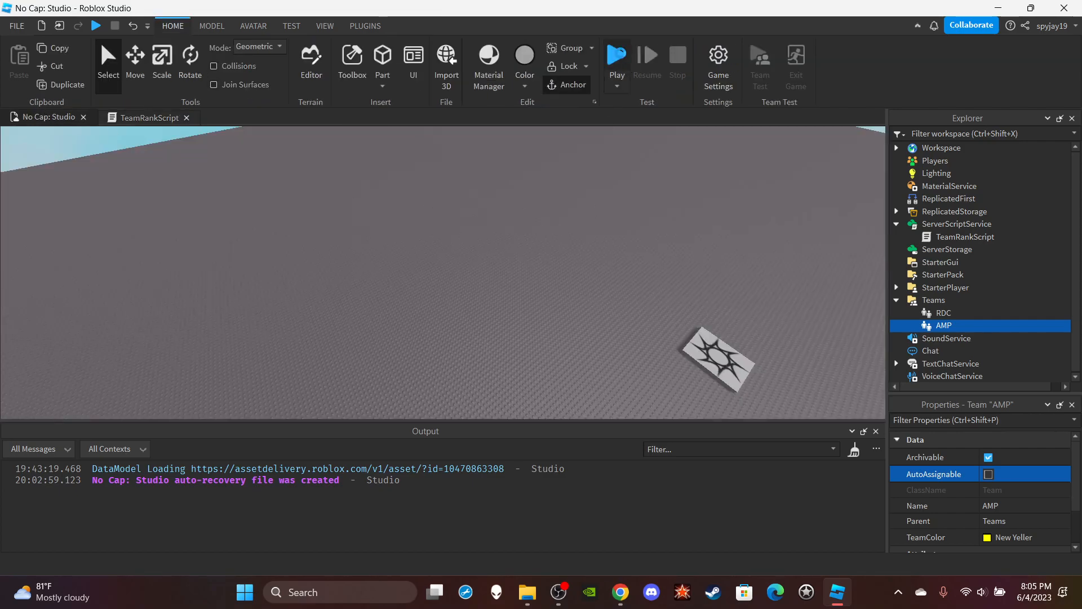
Start a playtest and switch to the server view.
{"action": "left_click", "coordinate": [615, 54]}
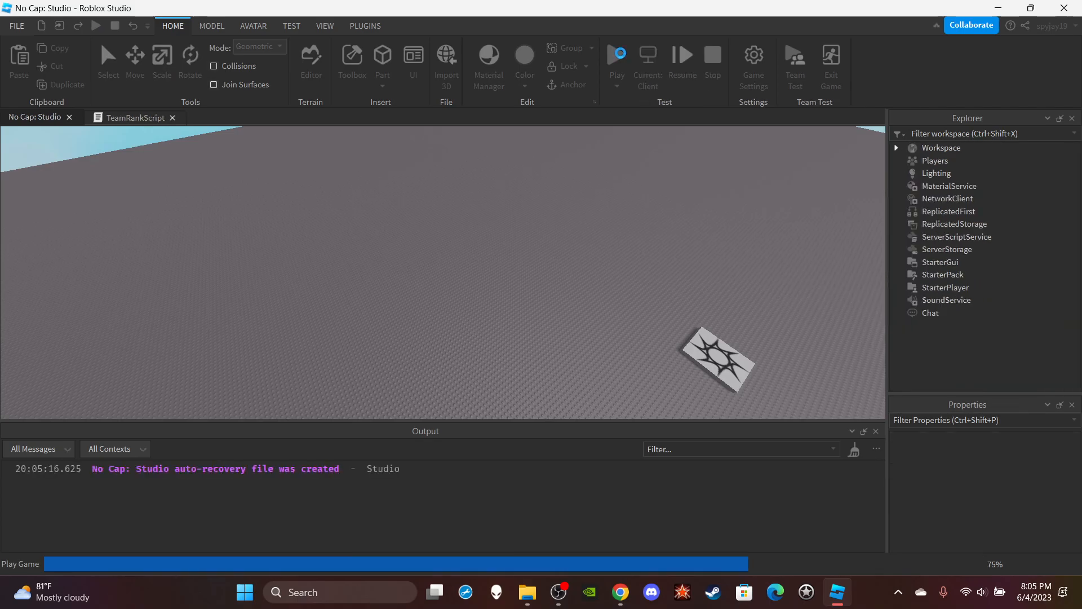
{"action": "left_click", "coordinate": [647, 55]}
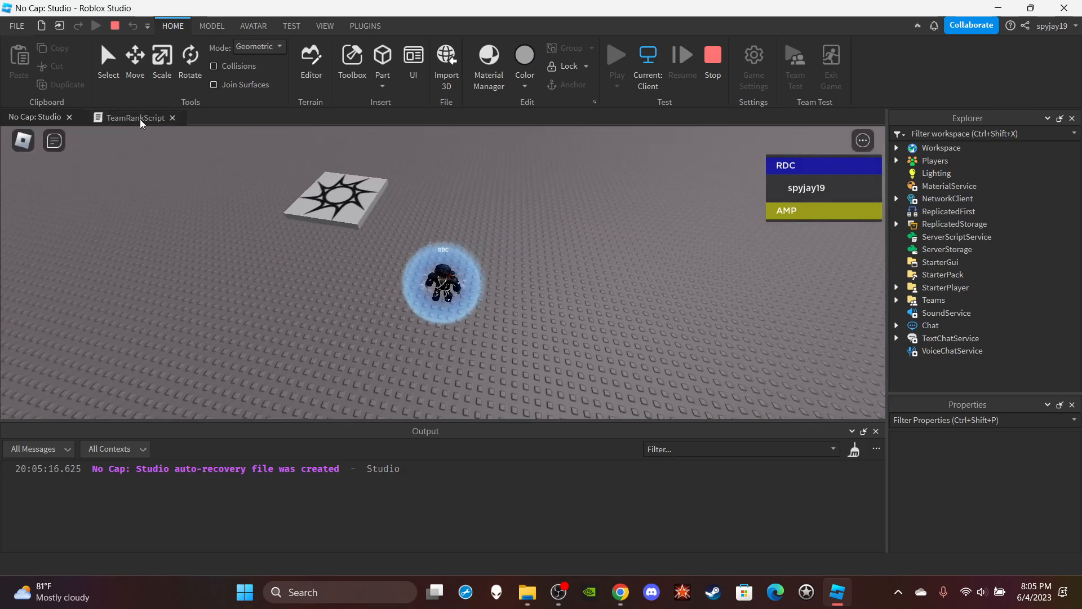
{"action": "left_click", "coordinate": [133, 116]}
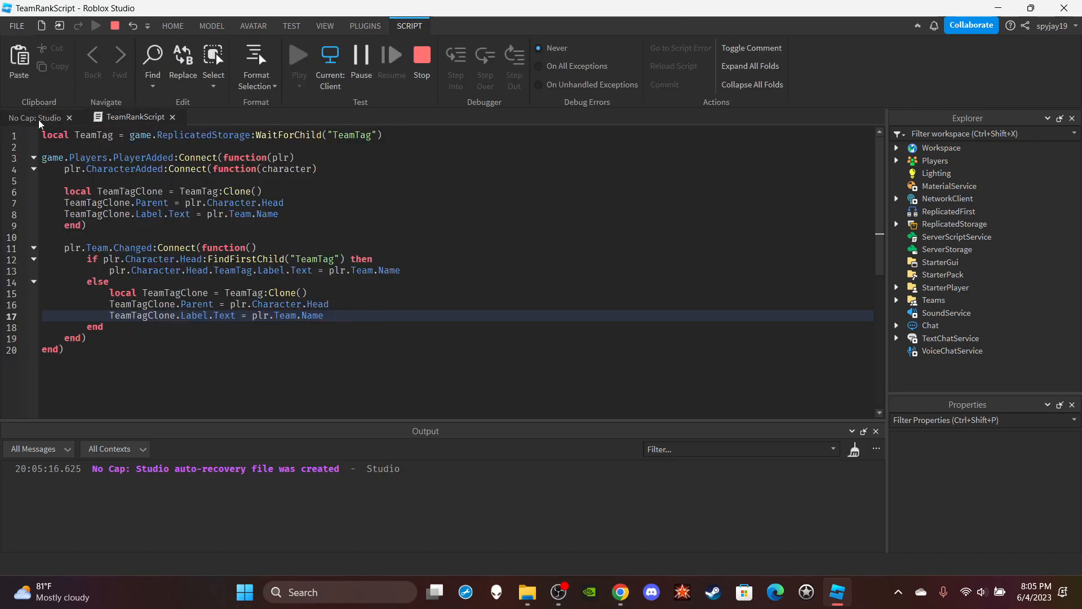
{"action": "left_click", "coordinate": [172, 26]}
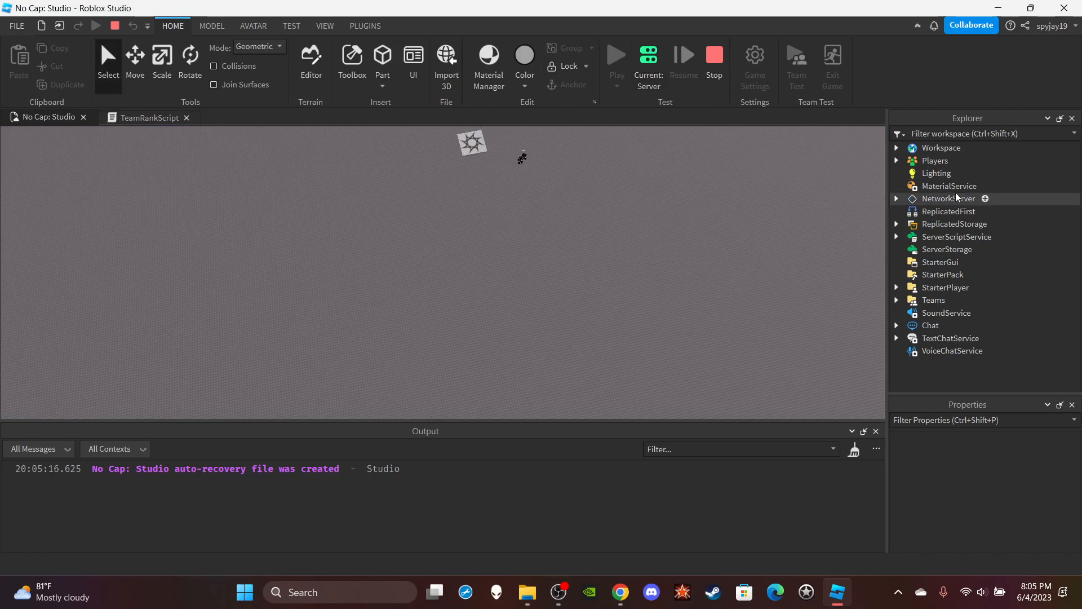
Set the player's Team to AMP and check the head tag from the client view.
{"action": "left_click", "coordinate": [897, 160]}
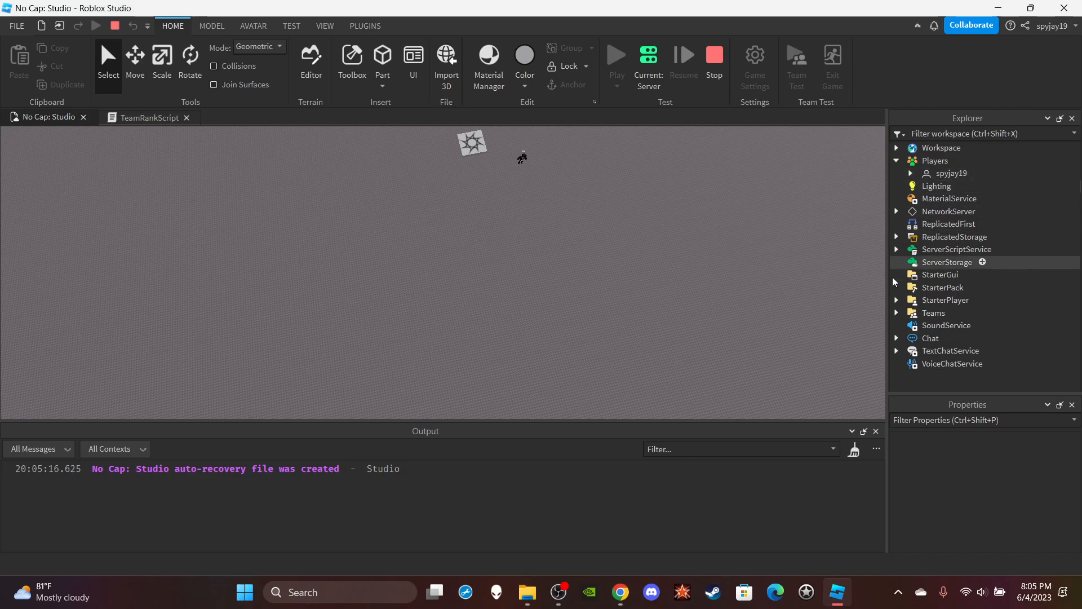
{"action": "left_click", "coordinate": [951, 173]}
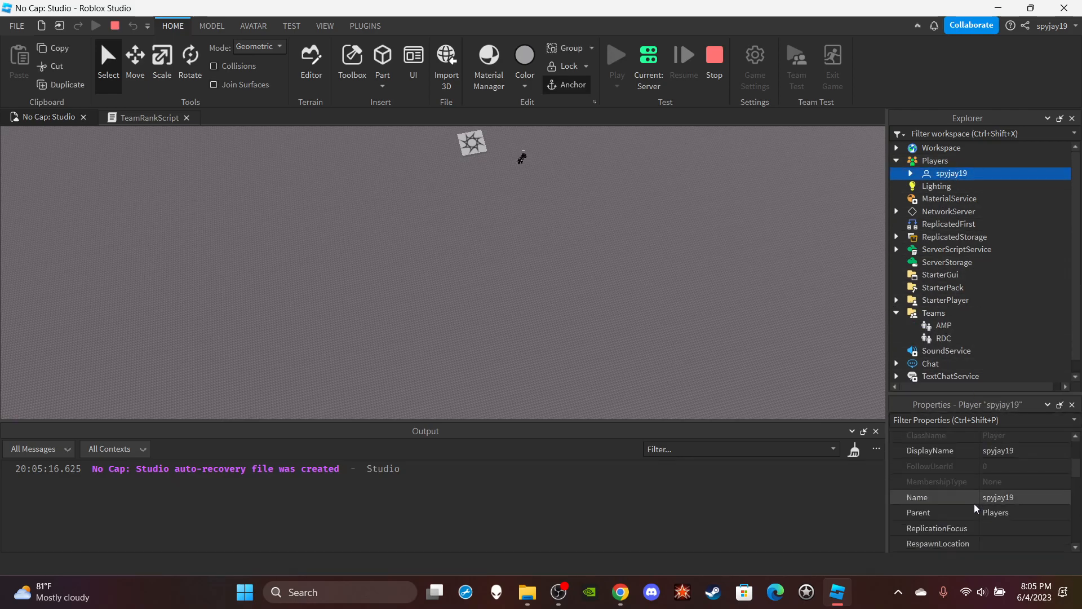
{"action": "scroll", "scroll_direction": "down", "scroll_amount": 3}
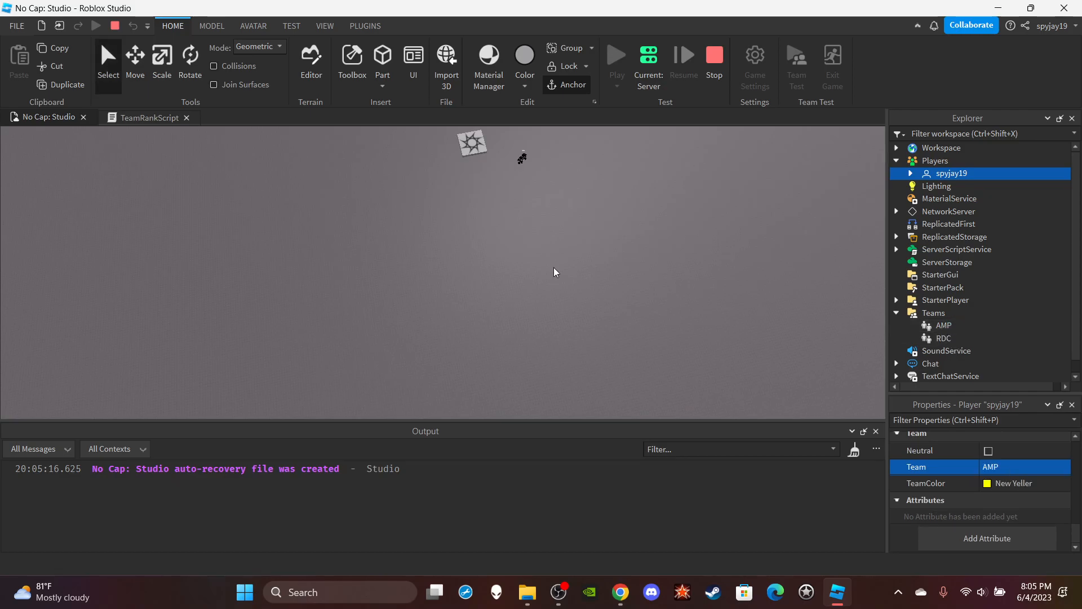
{"action": "left_click", "coordinate": [615, 56]}
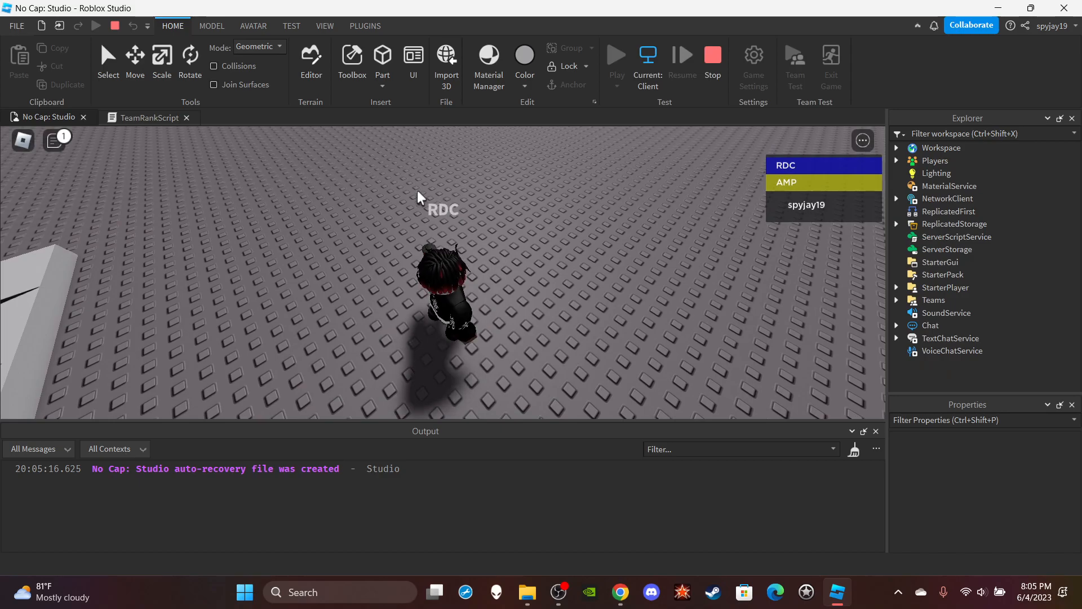
{"action": "left_click", "coordinate": [148, 117]}
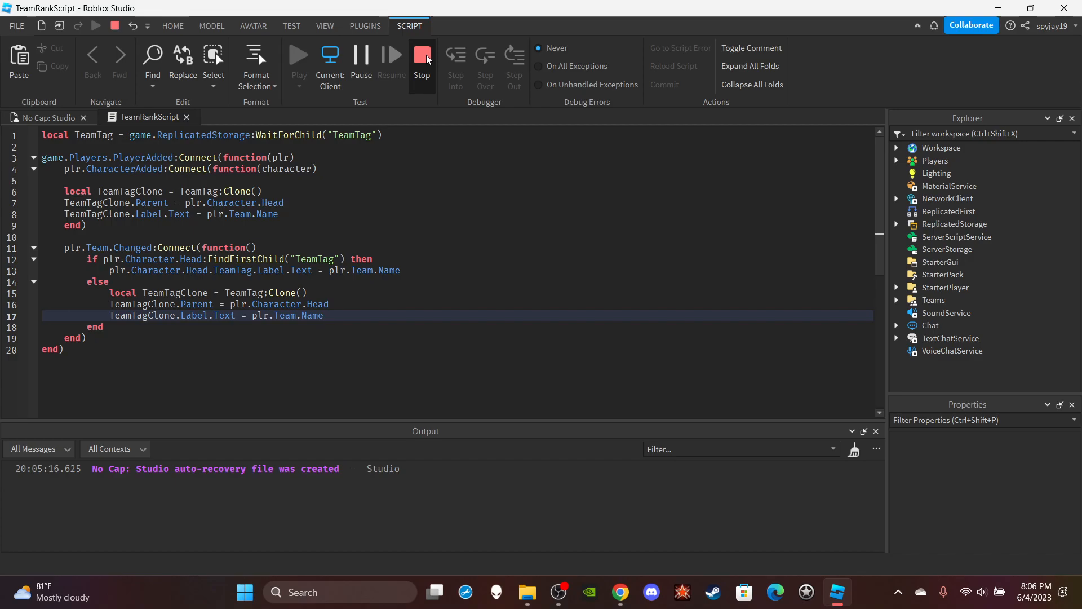
Stop the test, change plr.Team.Changed to plr.Changed, and playtest again.
{"action": "left_click", "coordinate": [422, 59]}
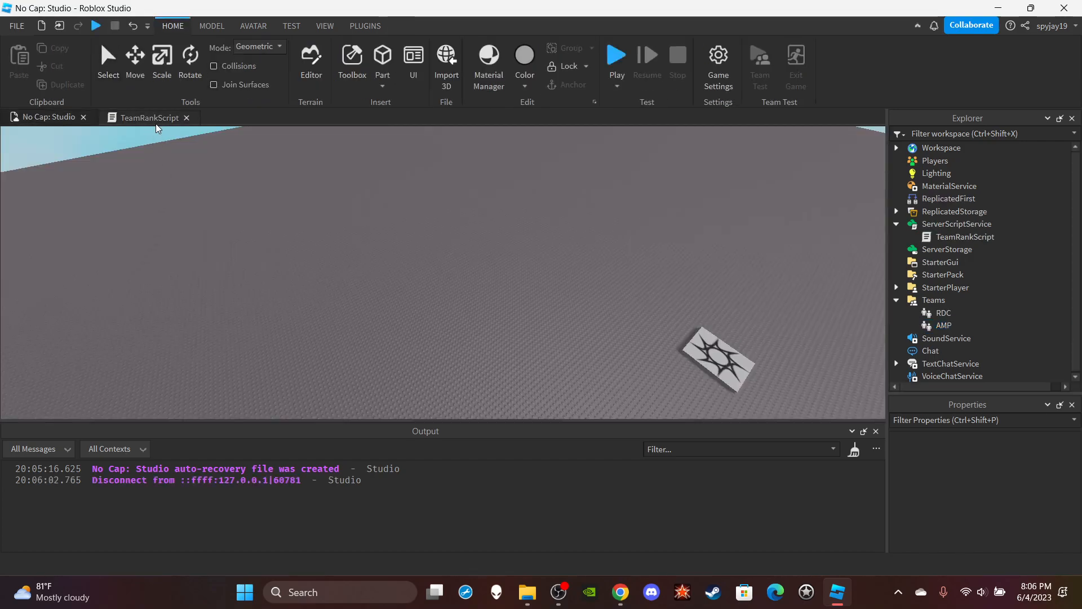
{"action": "left_click", "coordinate": [147, 117]}
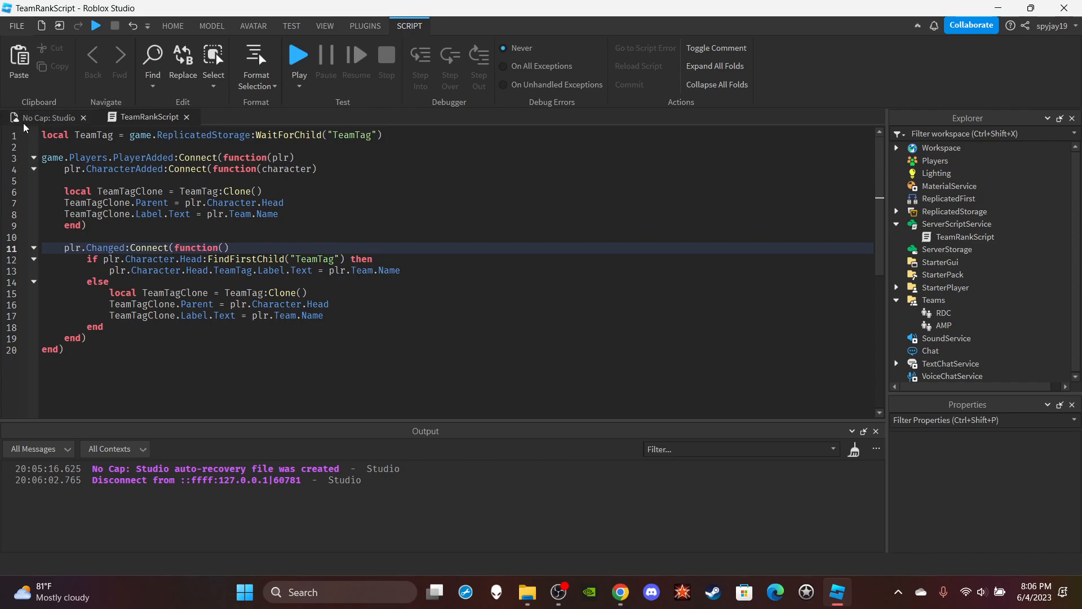
{"action": "left_click", "coordinate": [299, 53]}
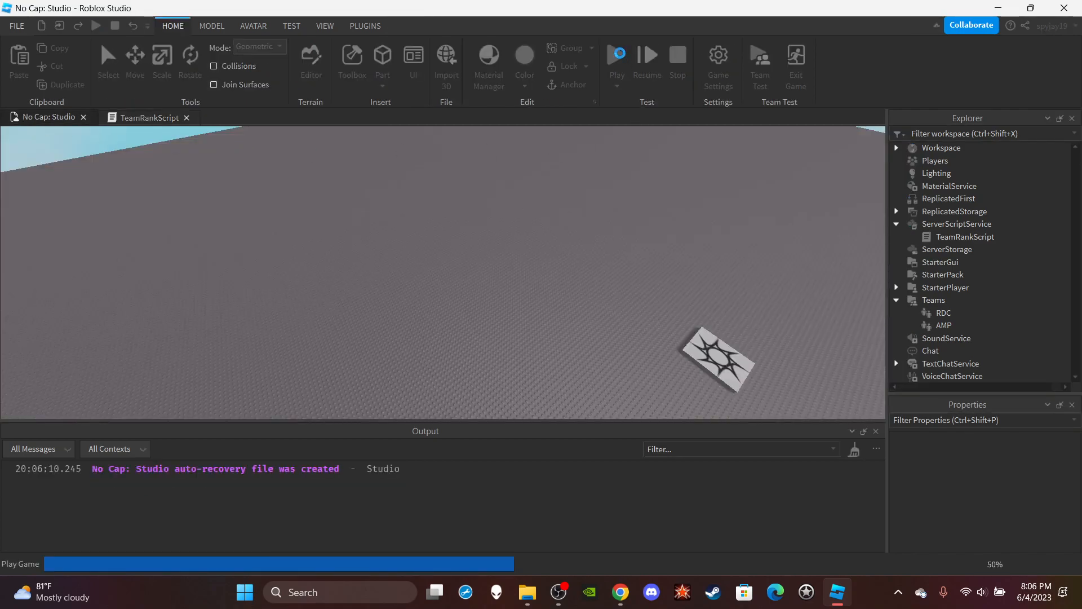
{"action": "left_click", "coordinate": [616, 55]}
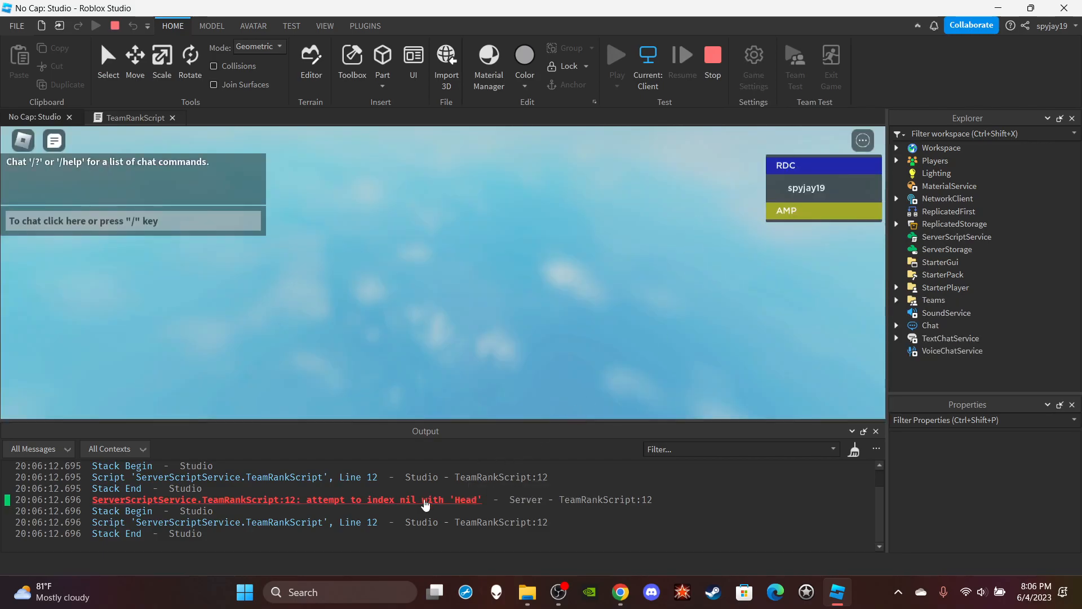
From the Head nil error at line 12, add game.Workspace:WaitForChild(plr.Name) to the listener.
{"action": "left_click", "coordinate": [142, 117]}
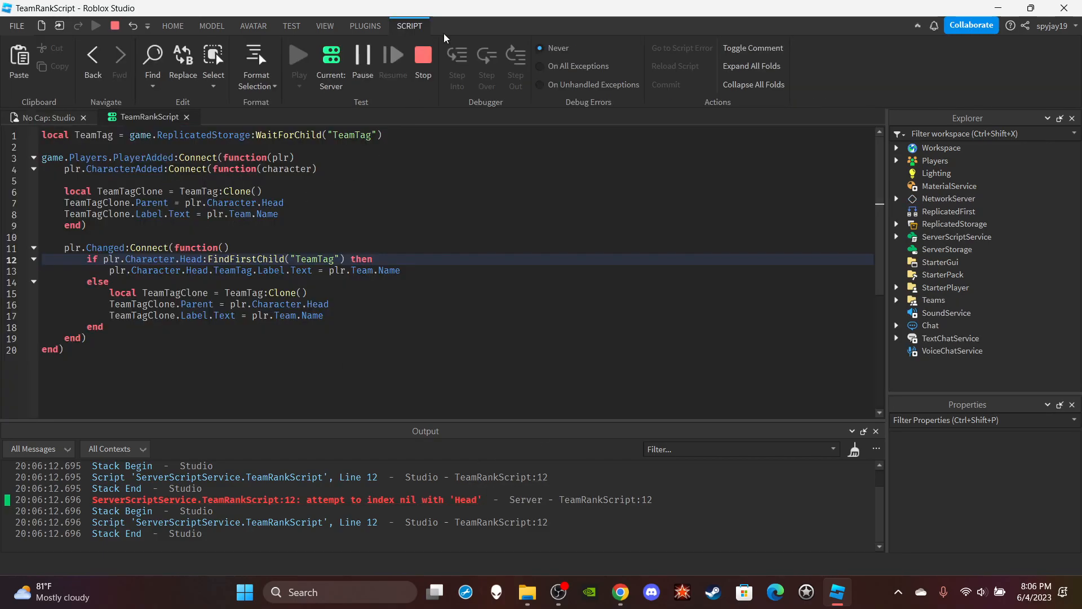
{"action": "left_click", "coordinate": [423, 58]}
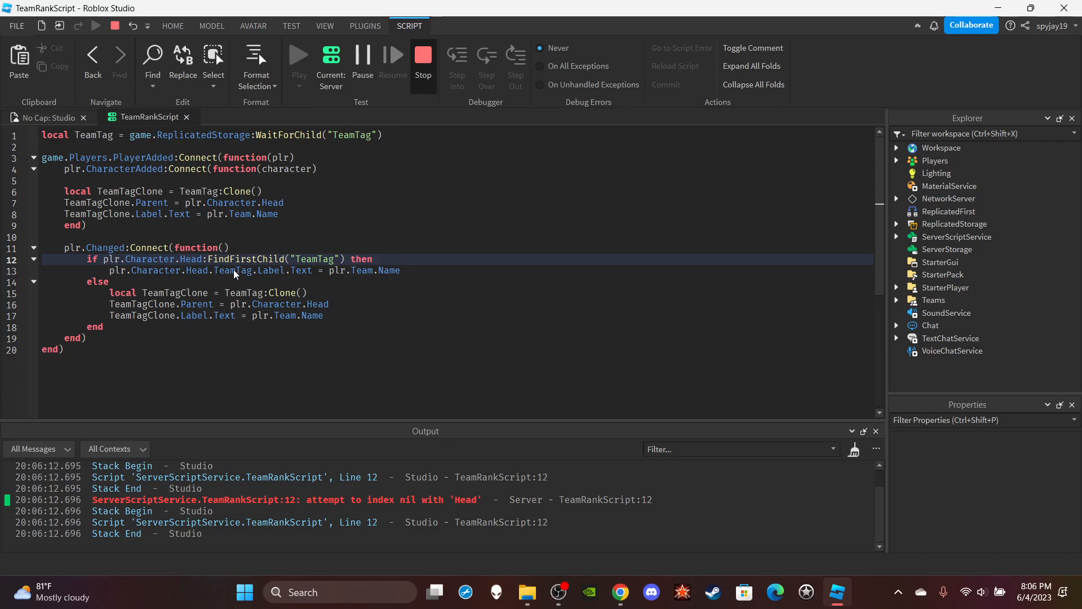
{"action": "left_click", "coordinate": [424, 54]}
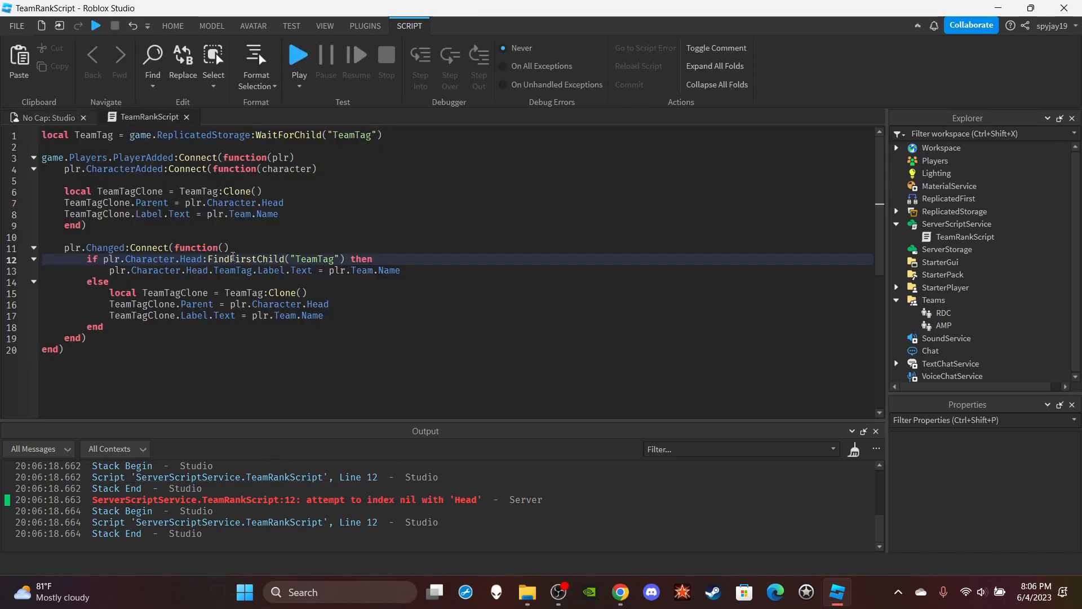
{"action": "type", "text": "game.Workspace:WaitForChild("}
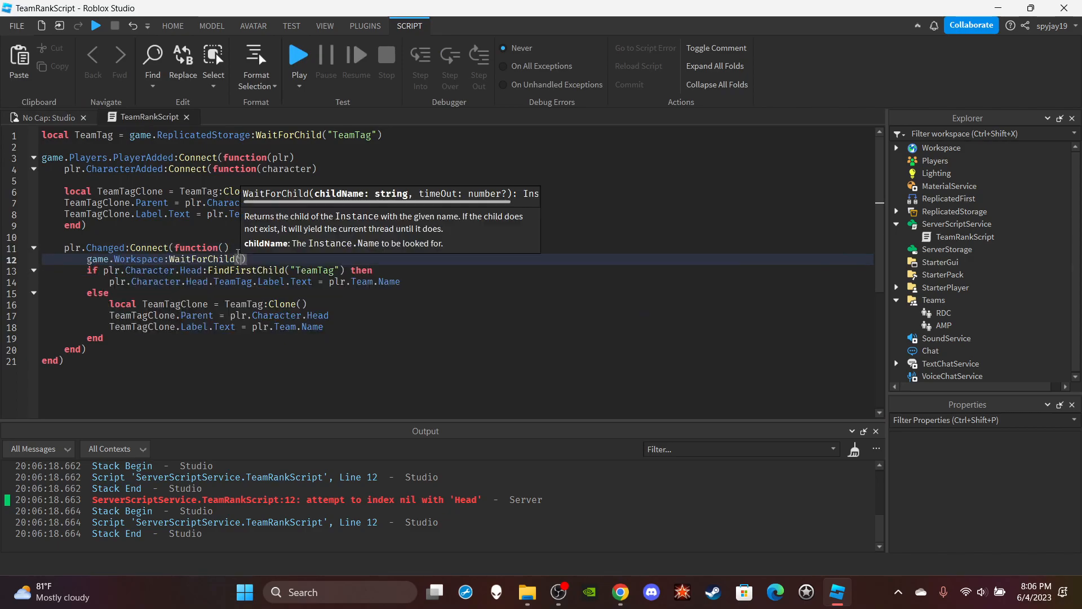
{"action": "type", "text": "plr.Name"}
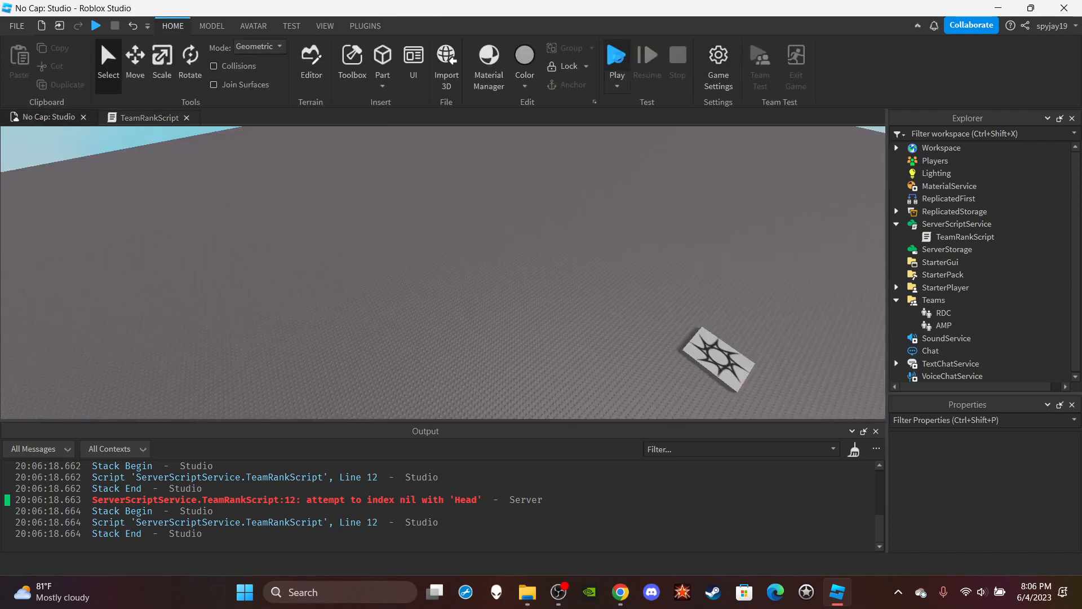
Playtest, switch the player to team AMP with no error logged, then stop the test.
{"action": "left_click", "coordinate": [615, 54]}
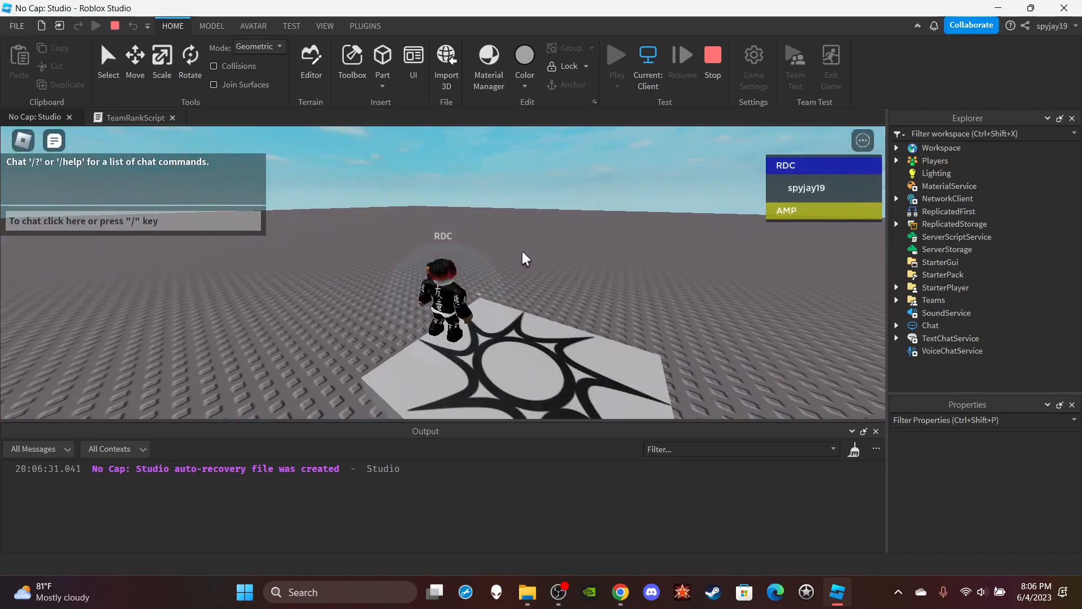
{"action": "left_click", "coordinate": [647, 67]}
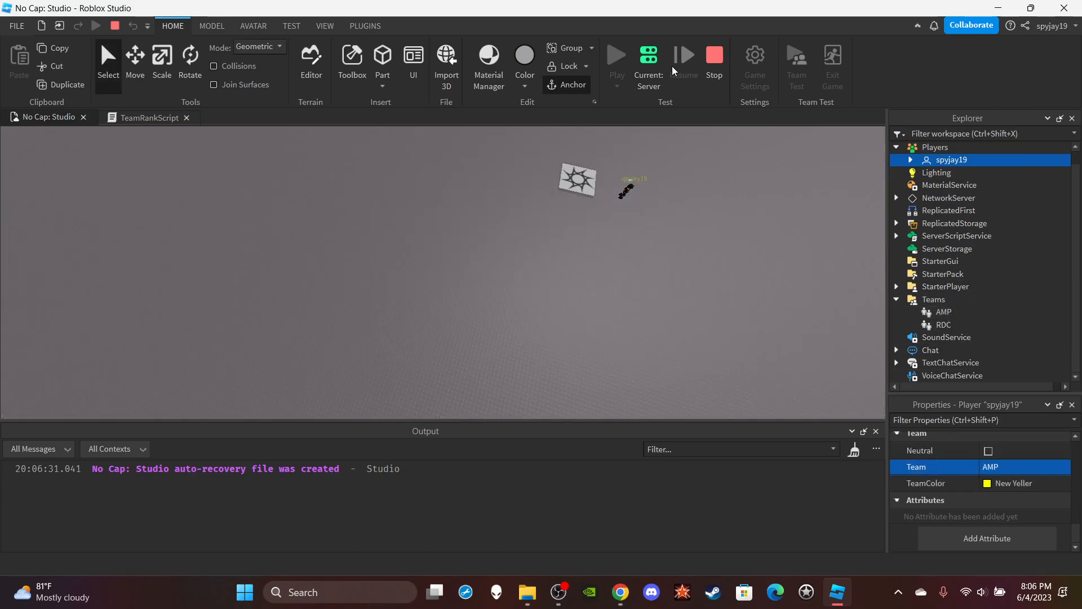
{"action": "left_click", "coordinate": [615, 55]}
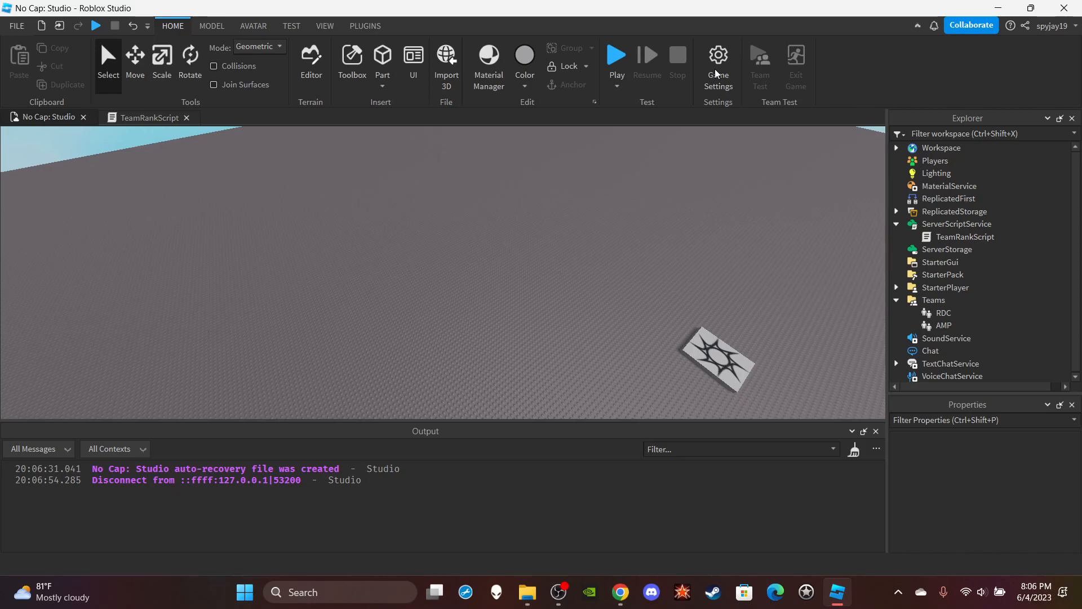
{"action": "mouse_move", "coordinate": [290, 330]}
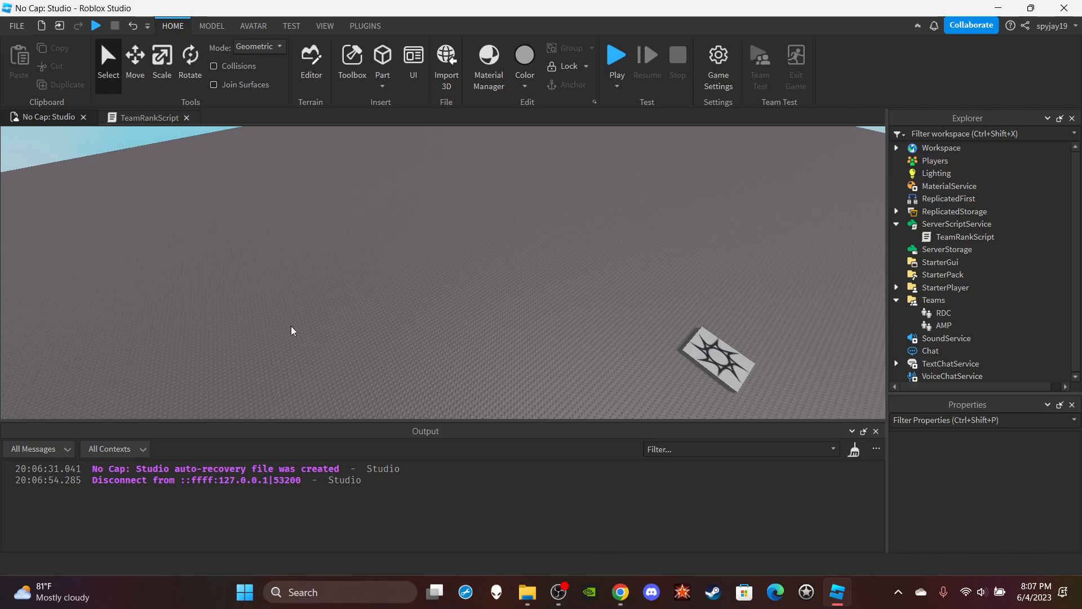